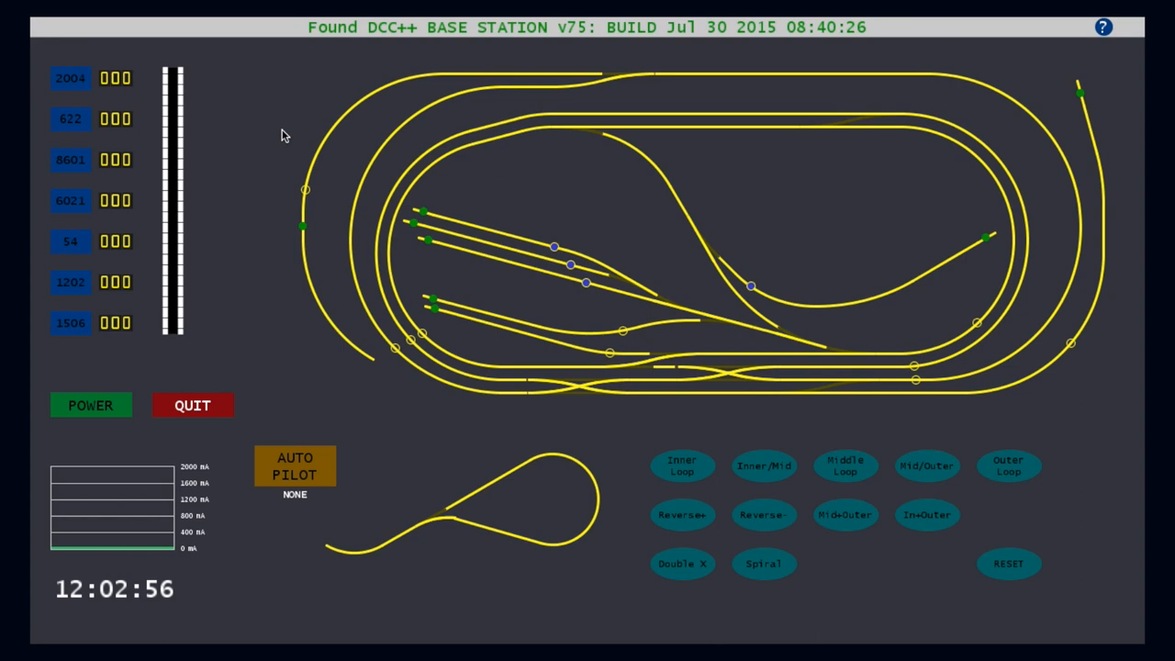
mouse_move(356, 118)
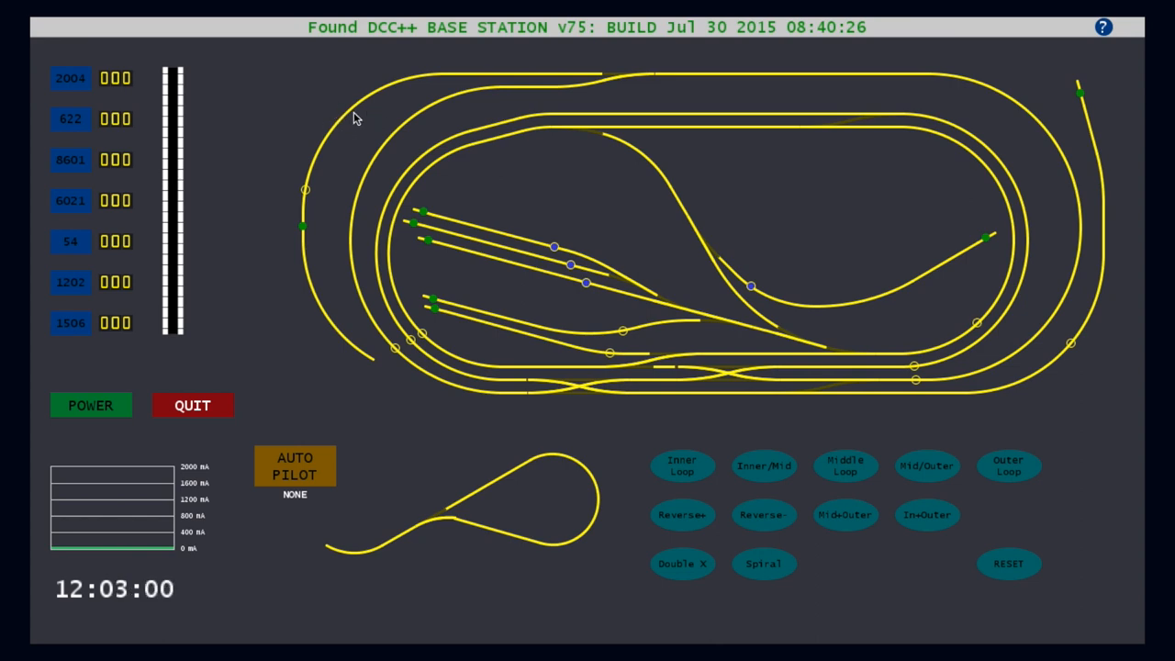
mouse_move(238, 123)
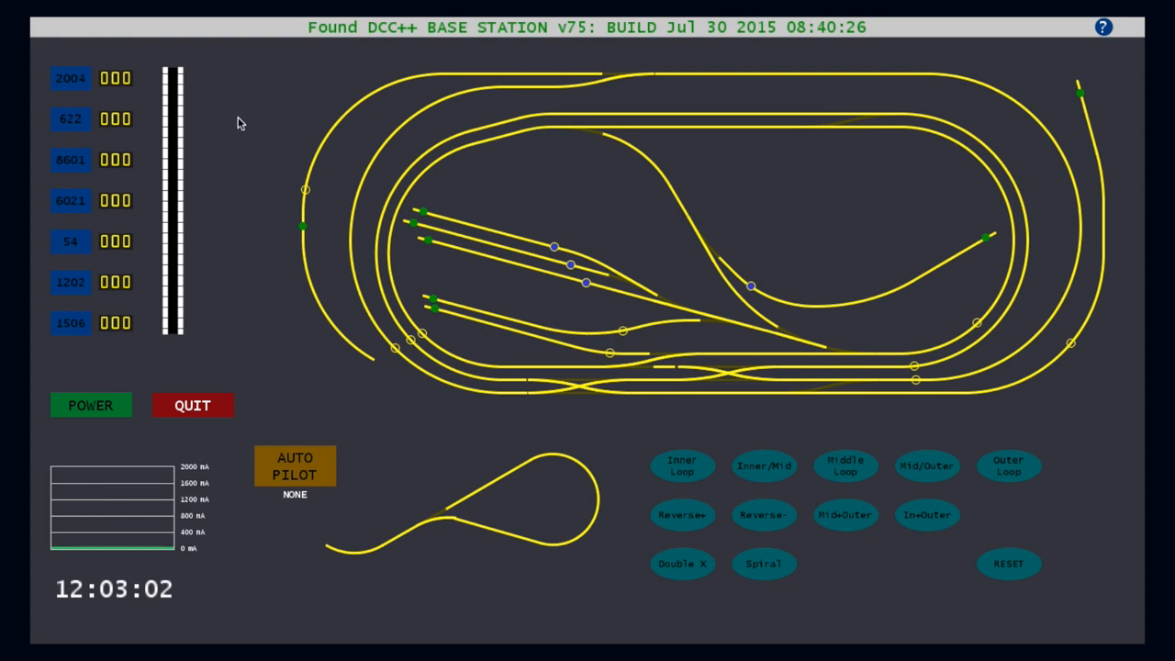
mouse_move(207, 176)
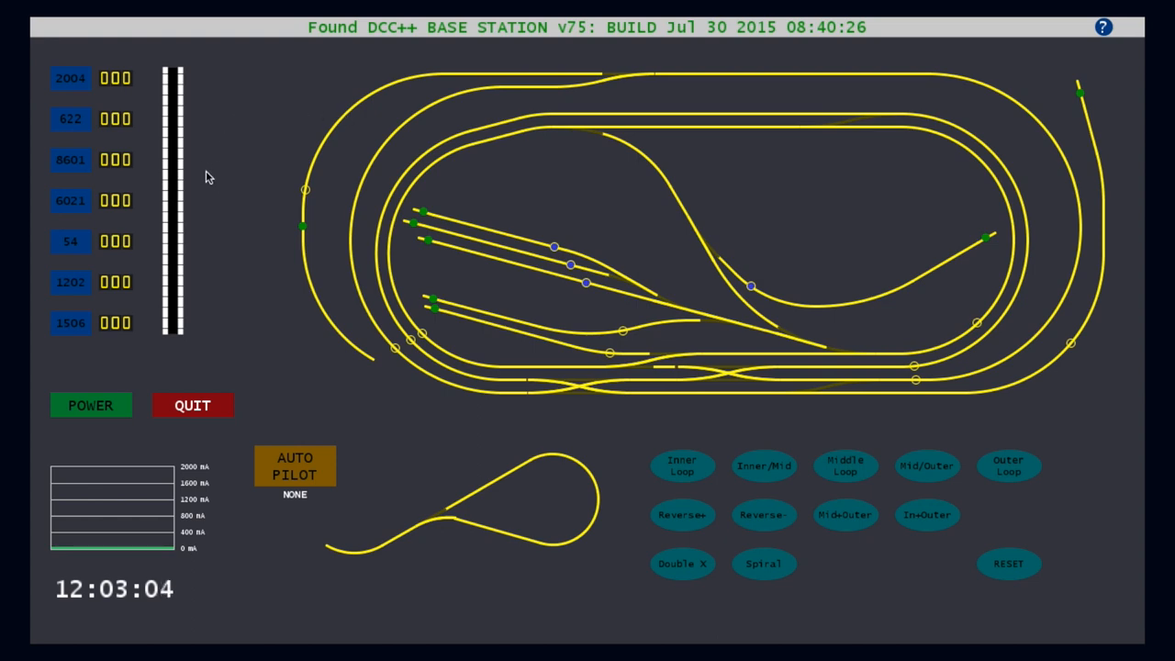
mouse_move(237, 367)
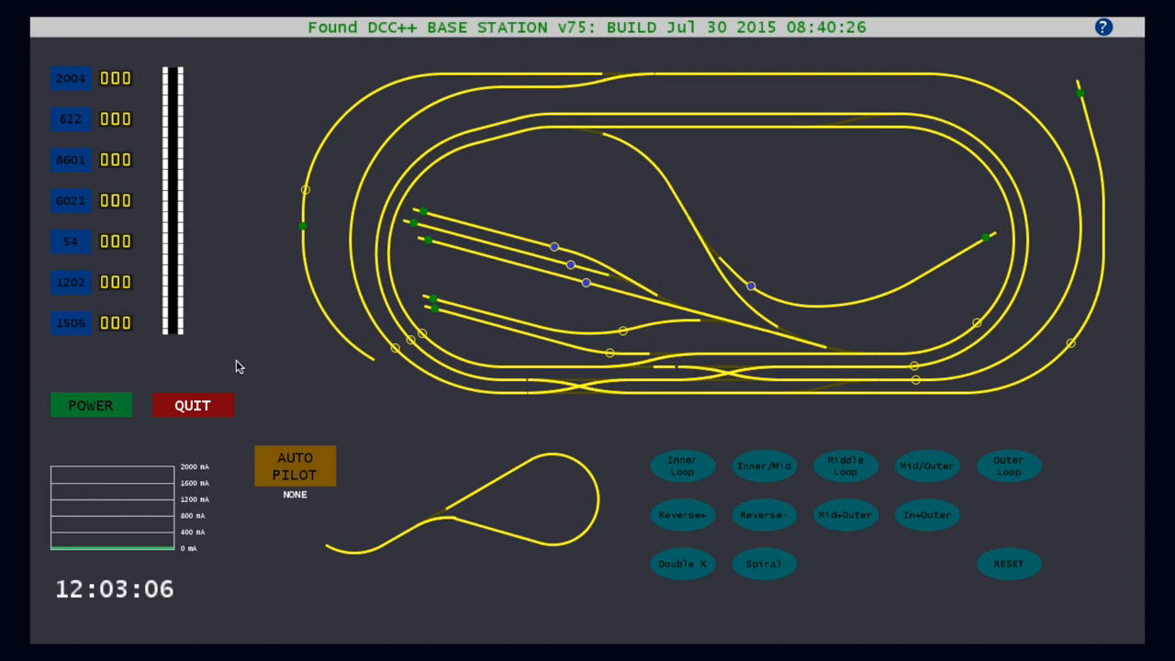
mouse_move(608, 438)
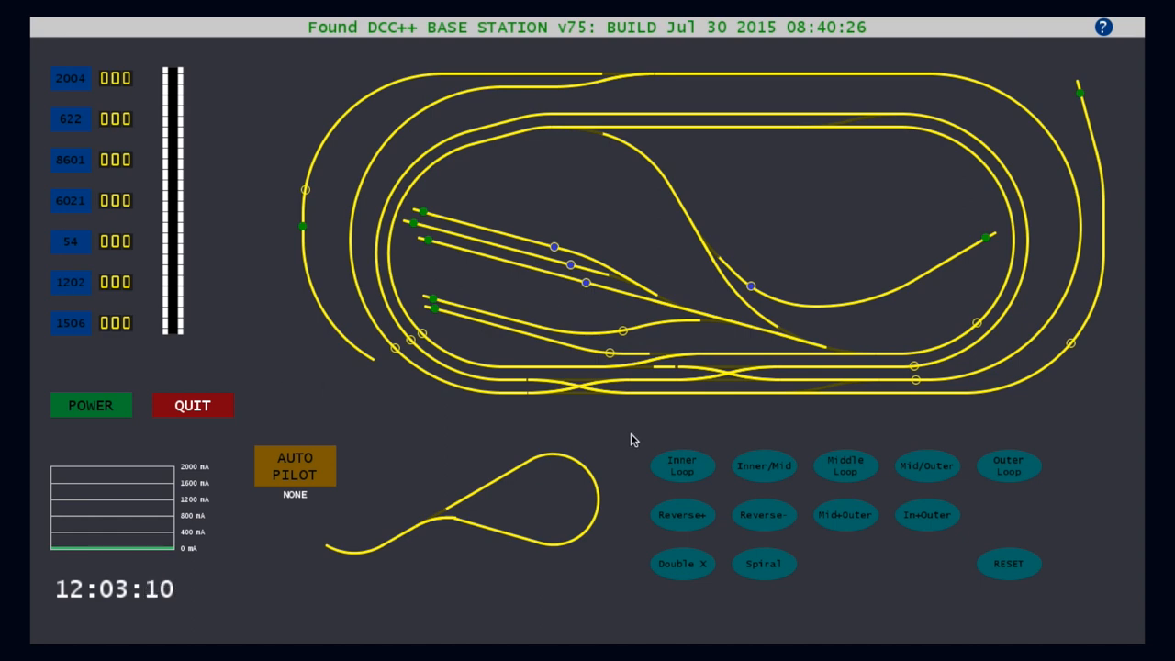
mouse_move(315, 393)
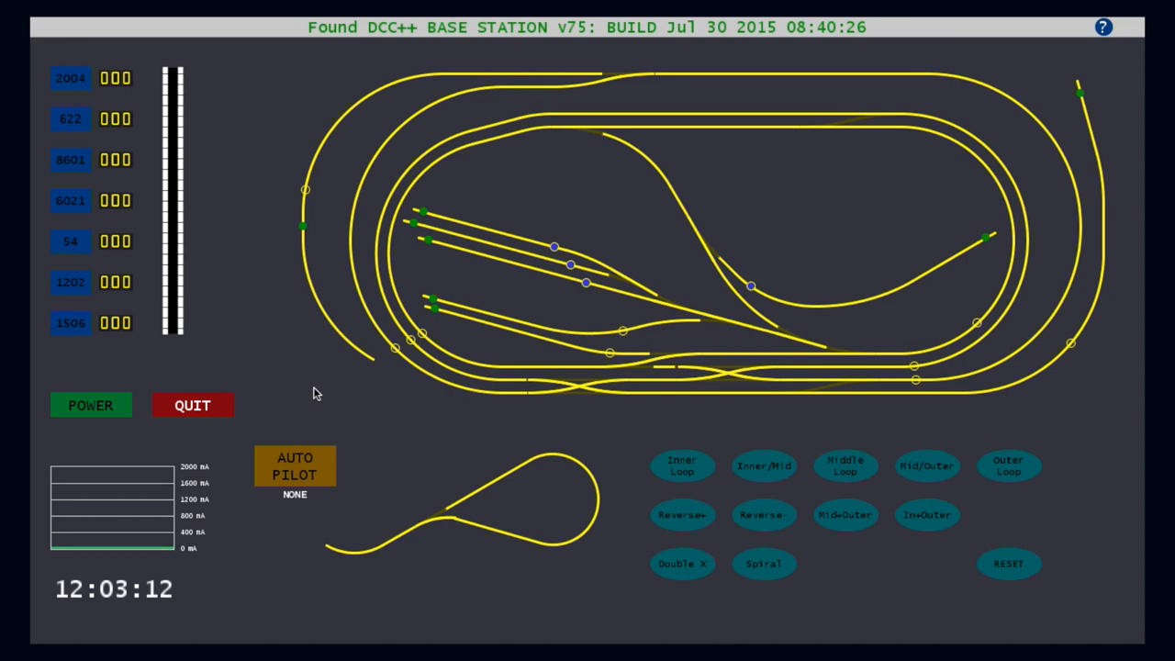
mouse_move(220, 235)
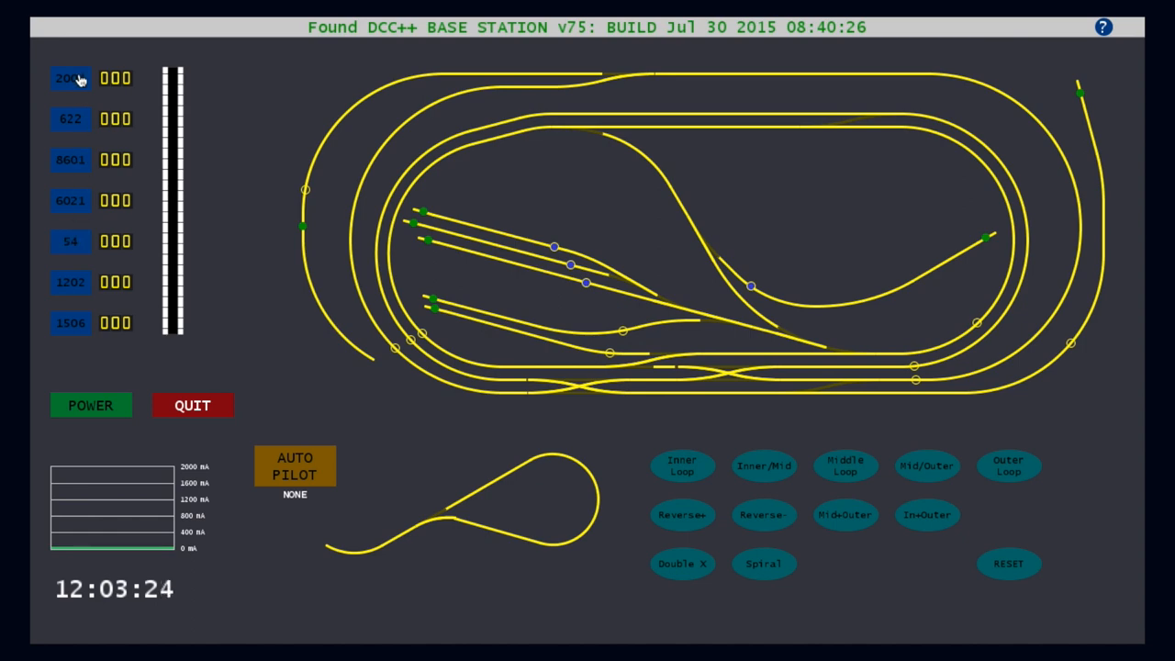
- Select cab 2004, push its throttle up to 126, then ease it back to 100
click(70, 78)
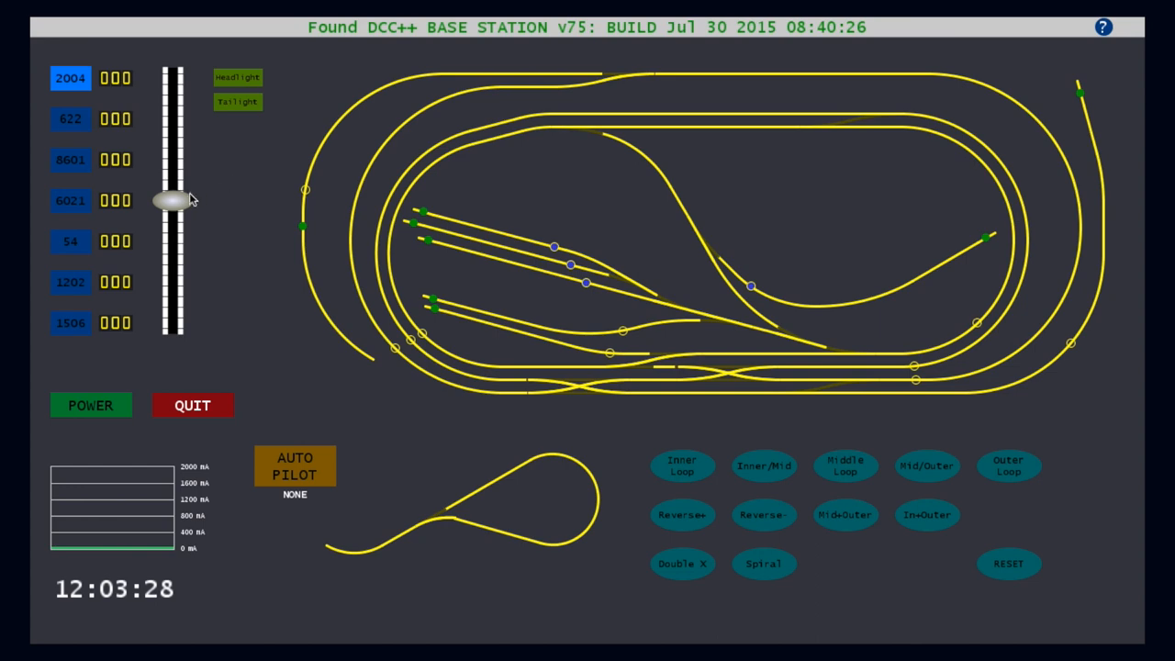
mouse_move(177, 203)
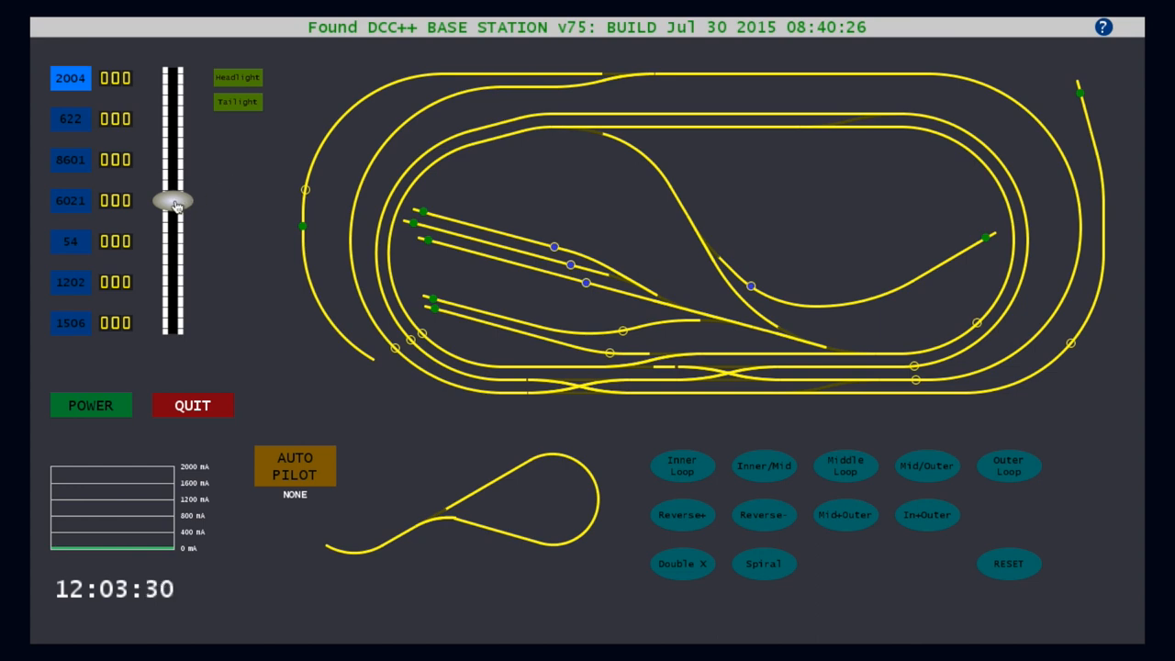
drag(175, 206, 175, 198)
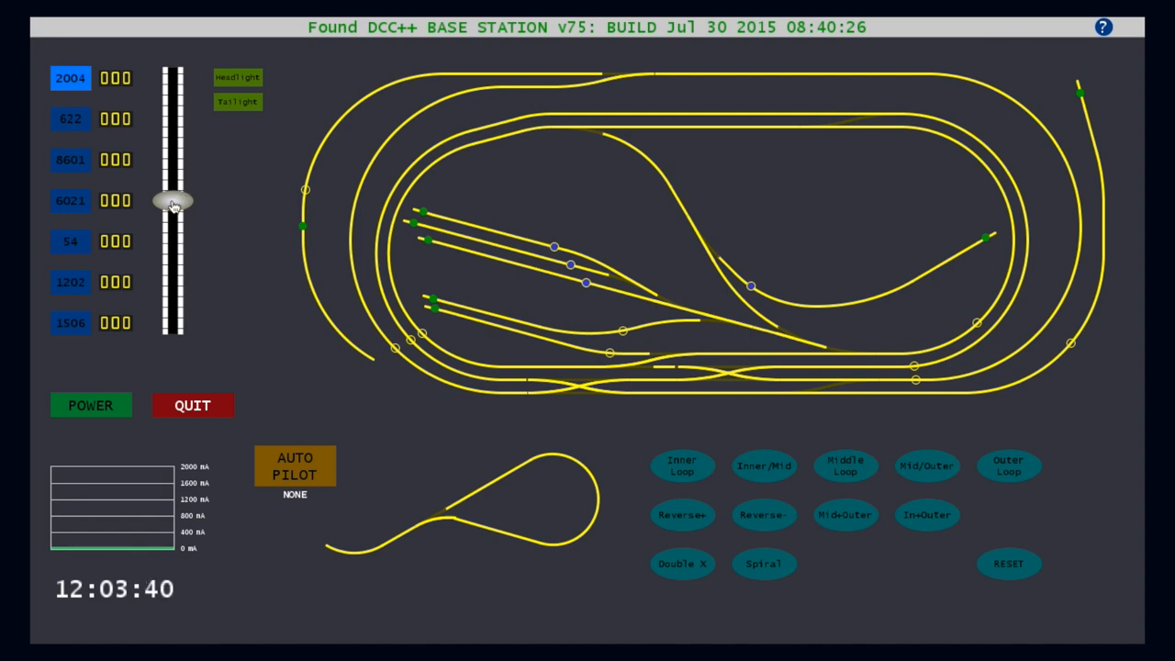
drag(174, 202, 173, 159)
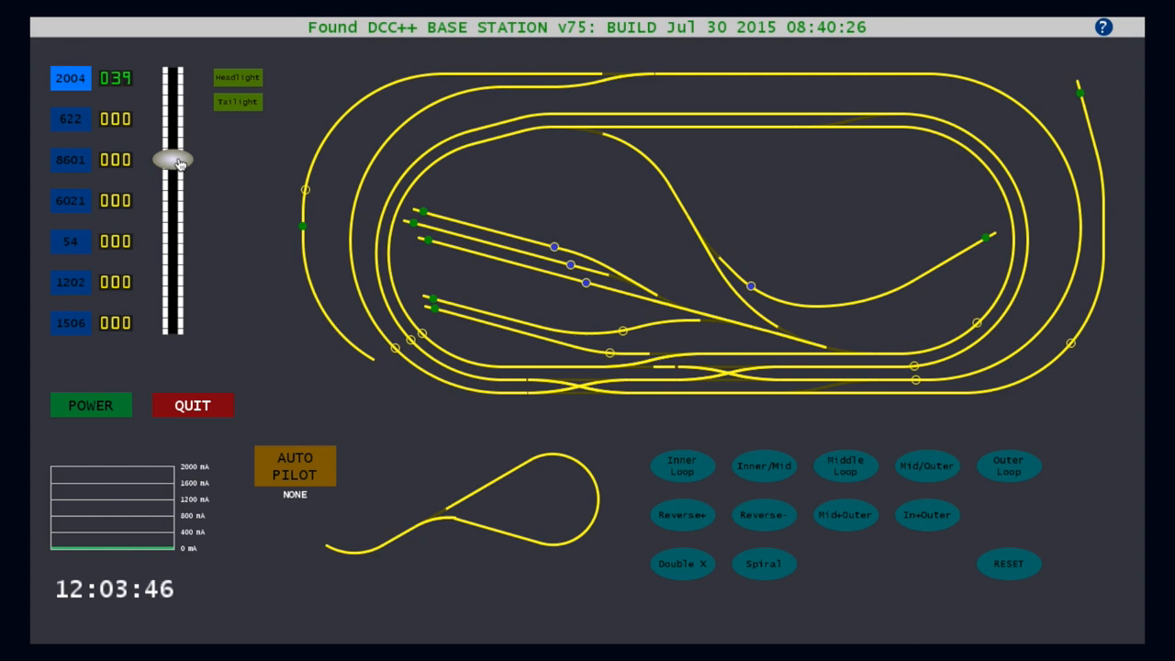
drag(174, 157, 174, 124)
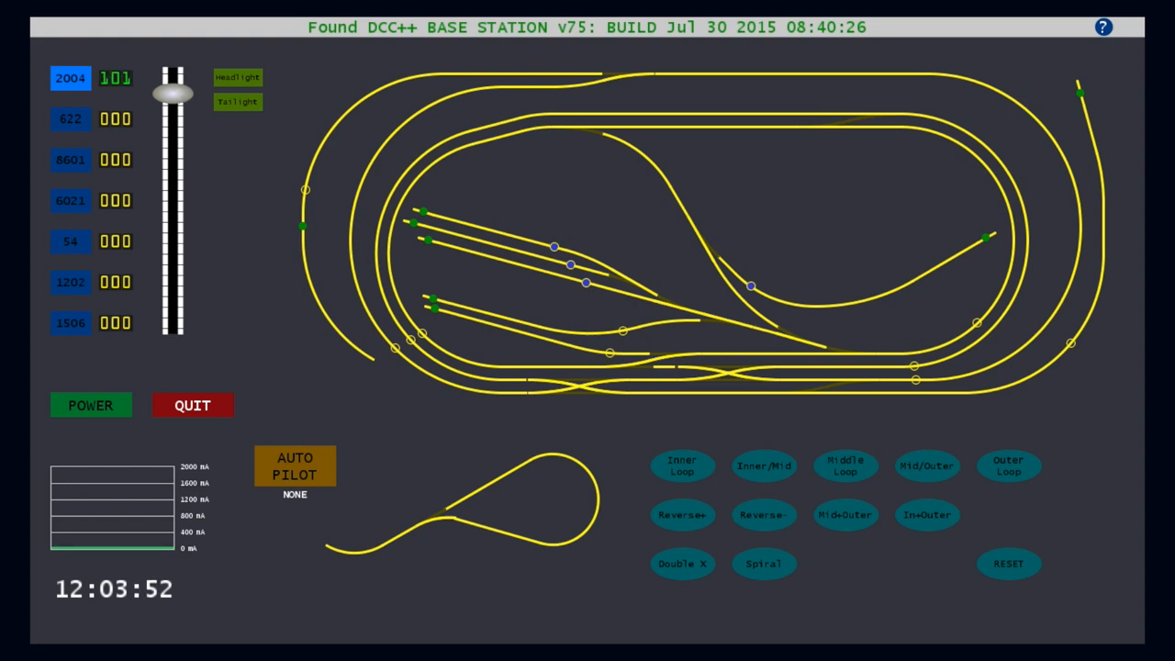
drag(173, 92, 173, 65)
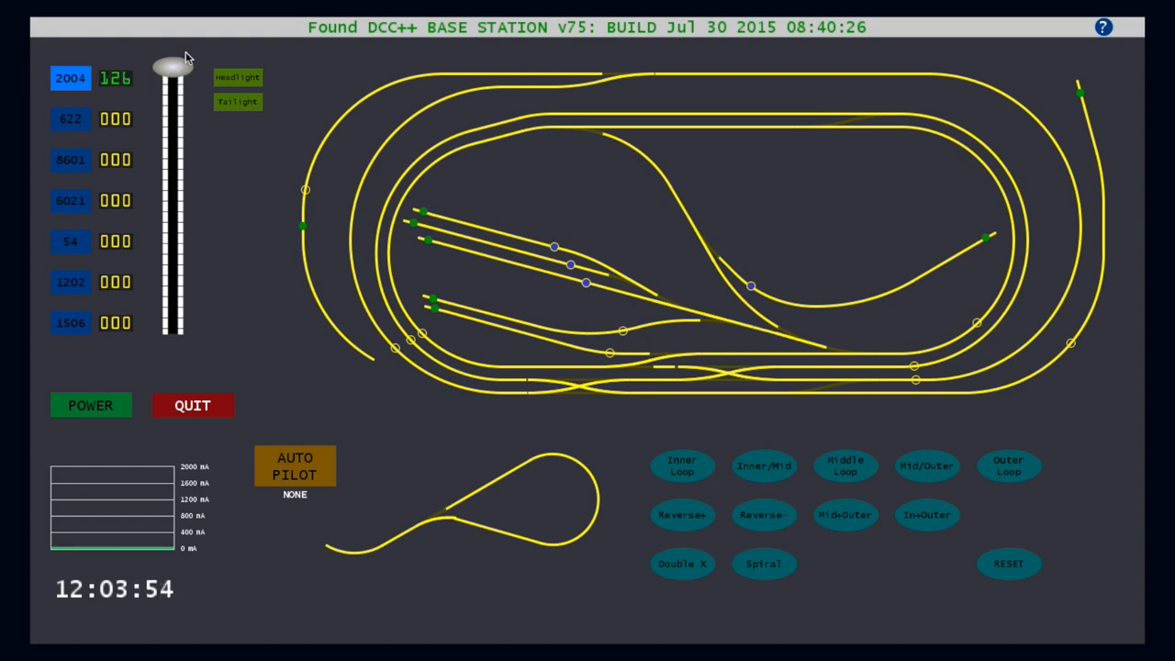
drag(175, 66, 174, 95)
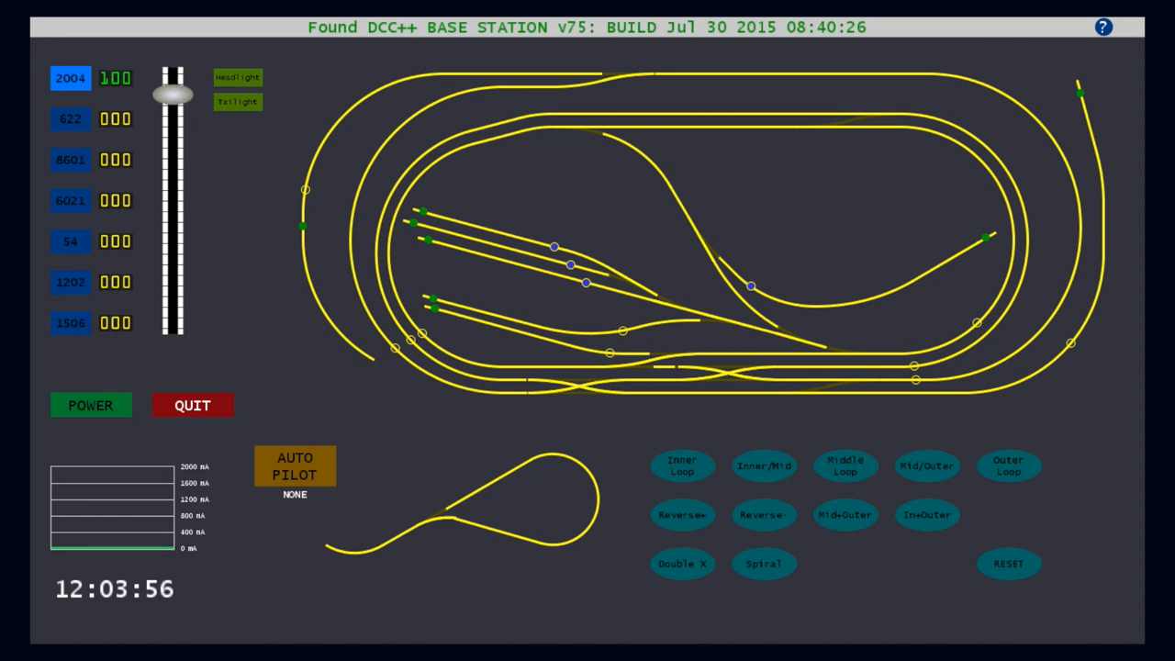
mouse_move(57, 150)
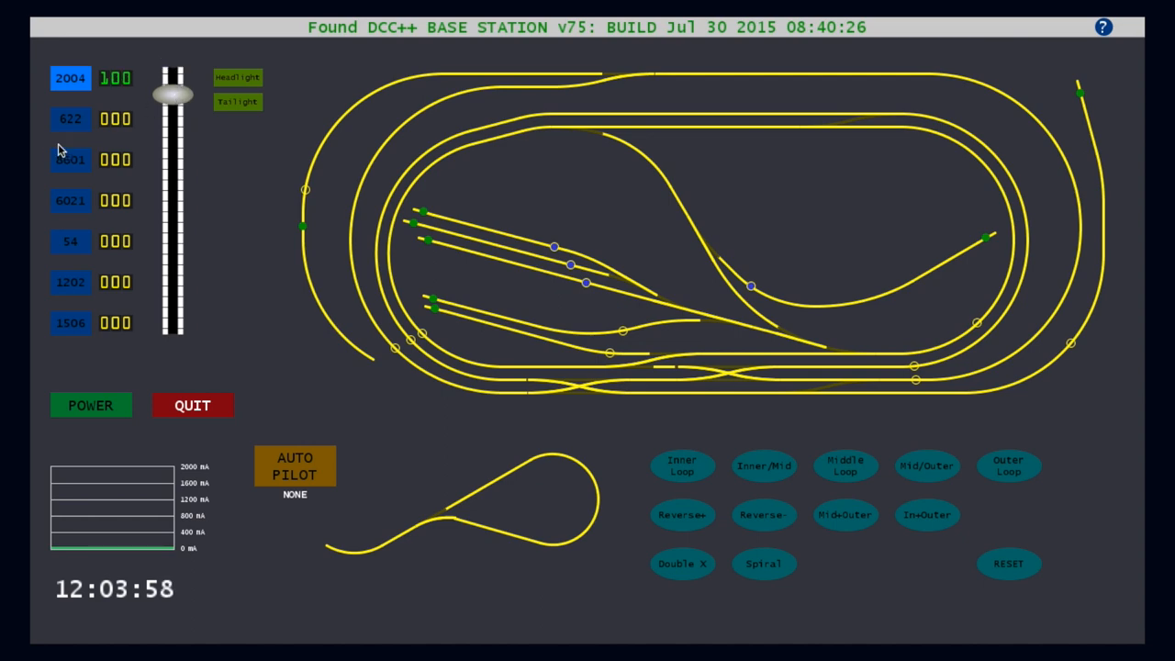
- Set 8601 to reverse 35, 1202 to 44, 2004 down to 64, 6021 to reverse 68
click(70, 159)
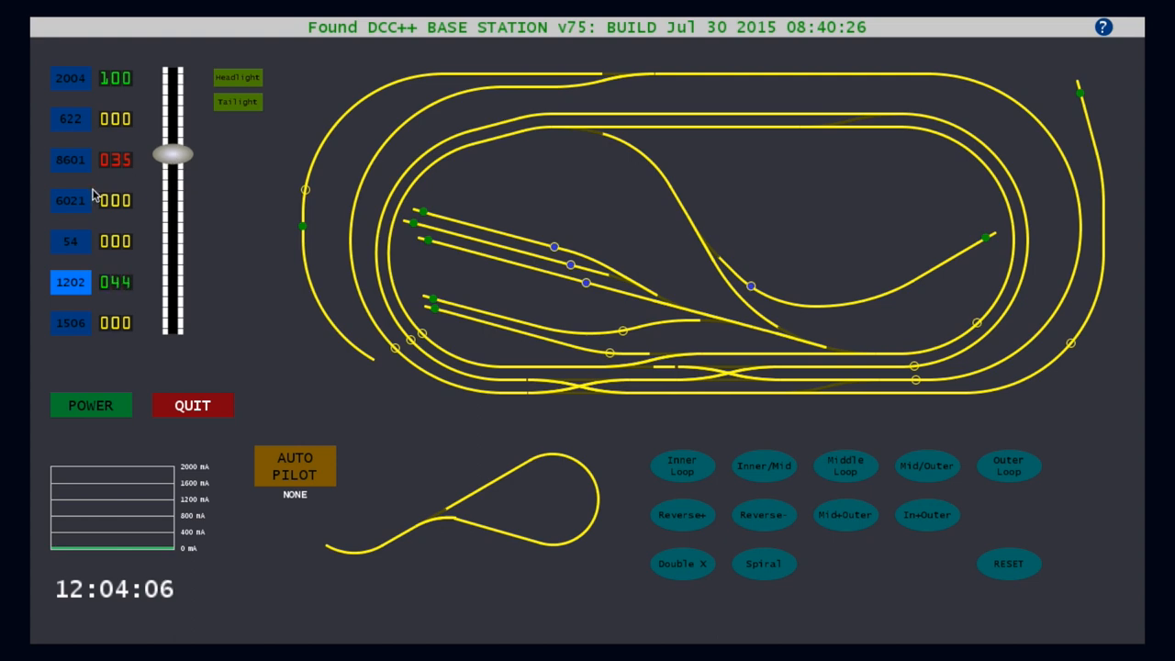
drag(174, 155, 173, 201)
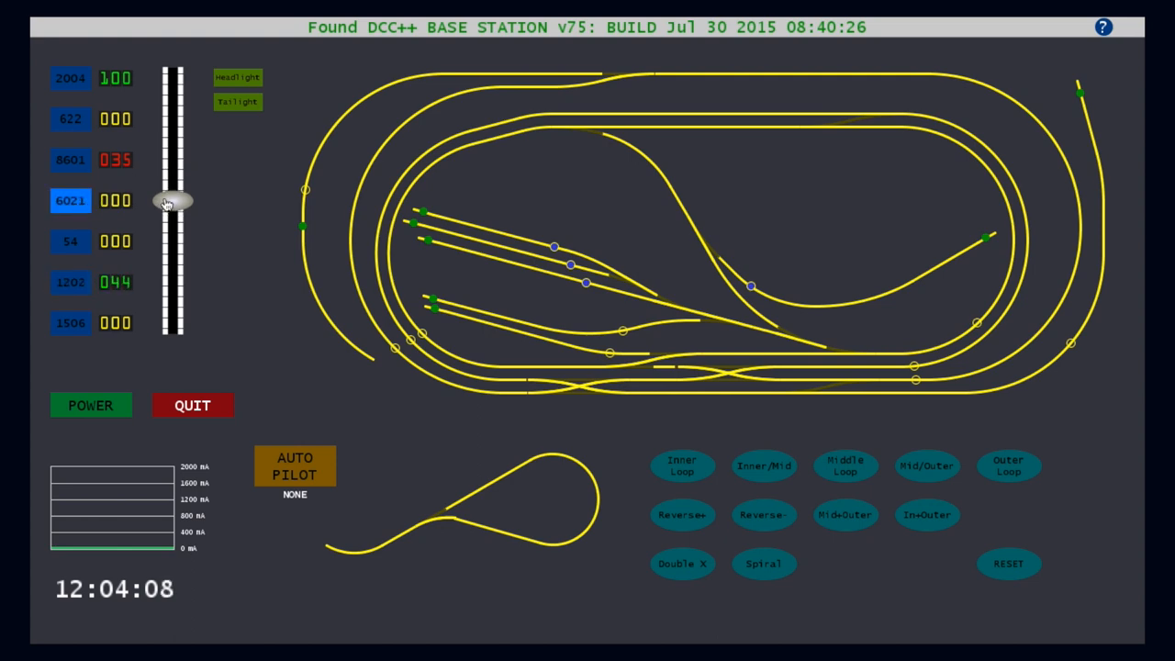
drag(173, 200, 174, 236)
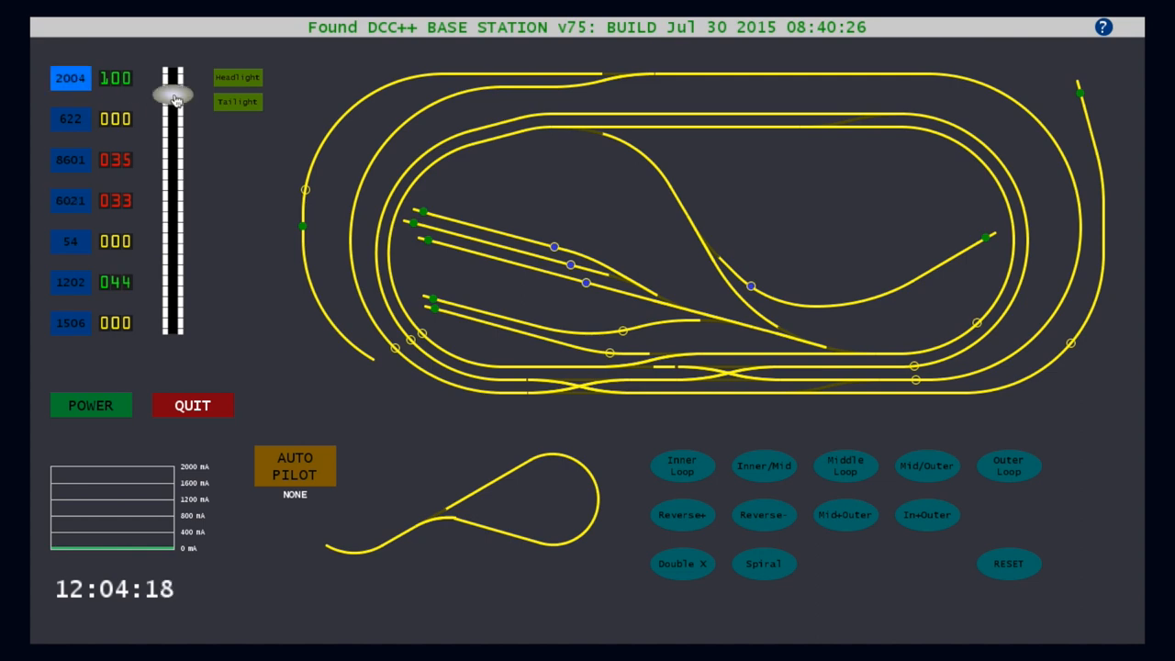
drag(174, 95, 175, 133)
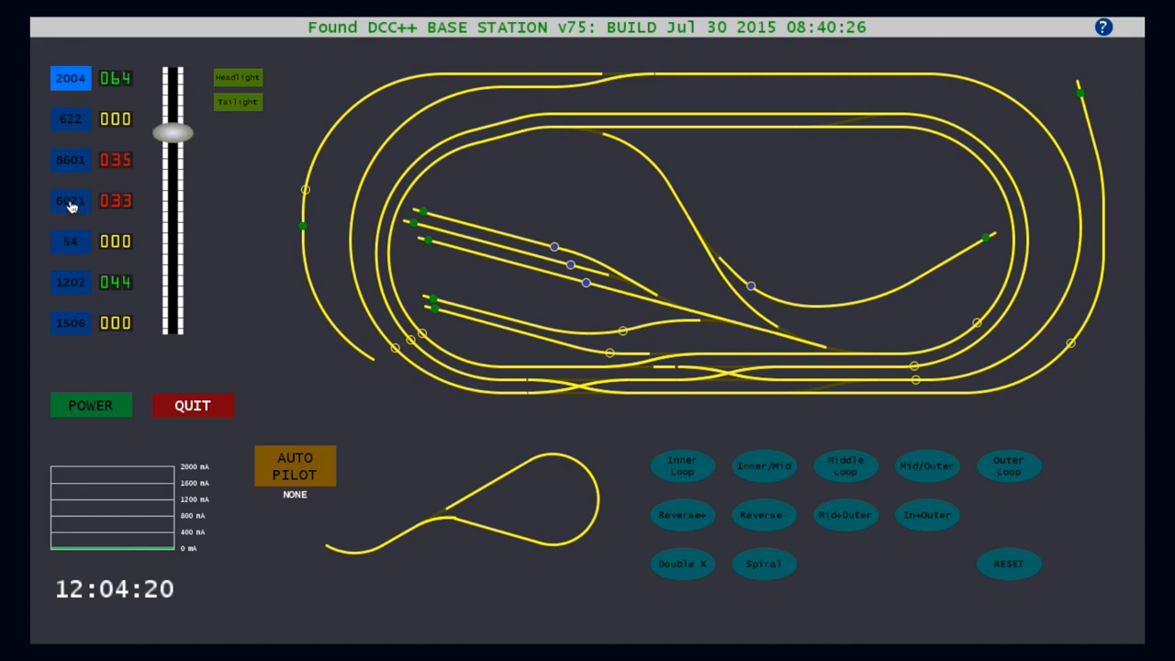
drag(172, 133, 172, 235)
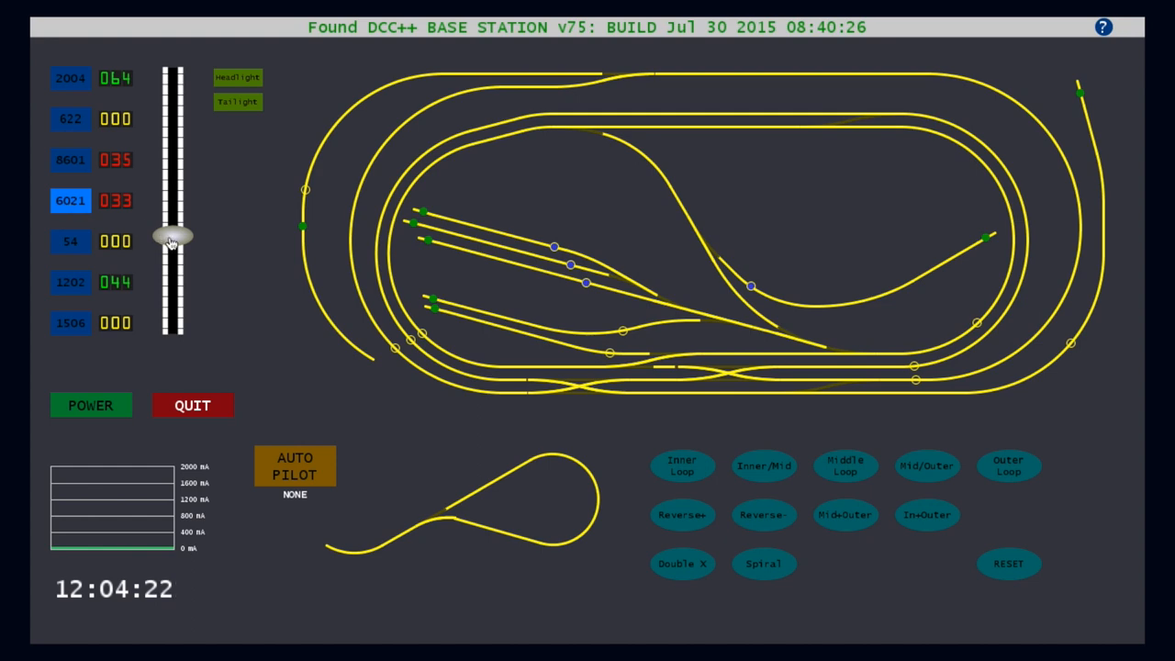
drag(174, 237, 173, 273)
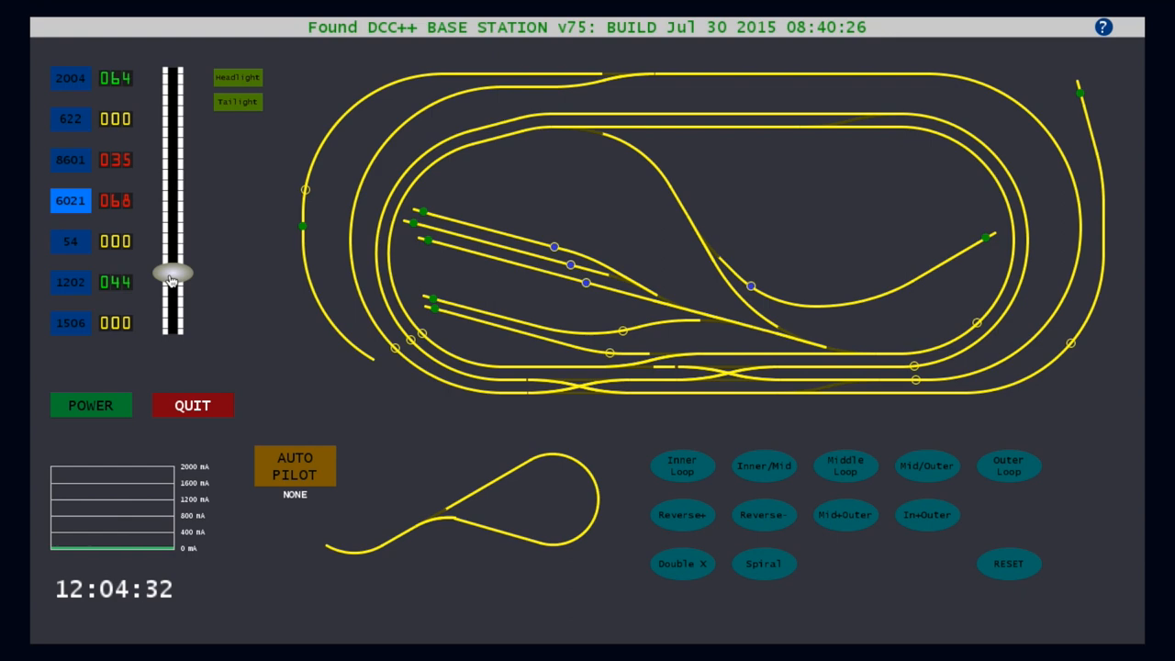
- Start locomotive 1506 at speed 1, stop 6021 at zero, and select cab 8601
drag(172, 280, 172, 238)
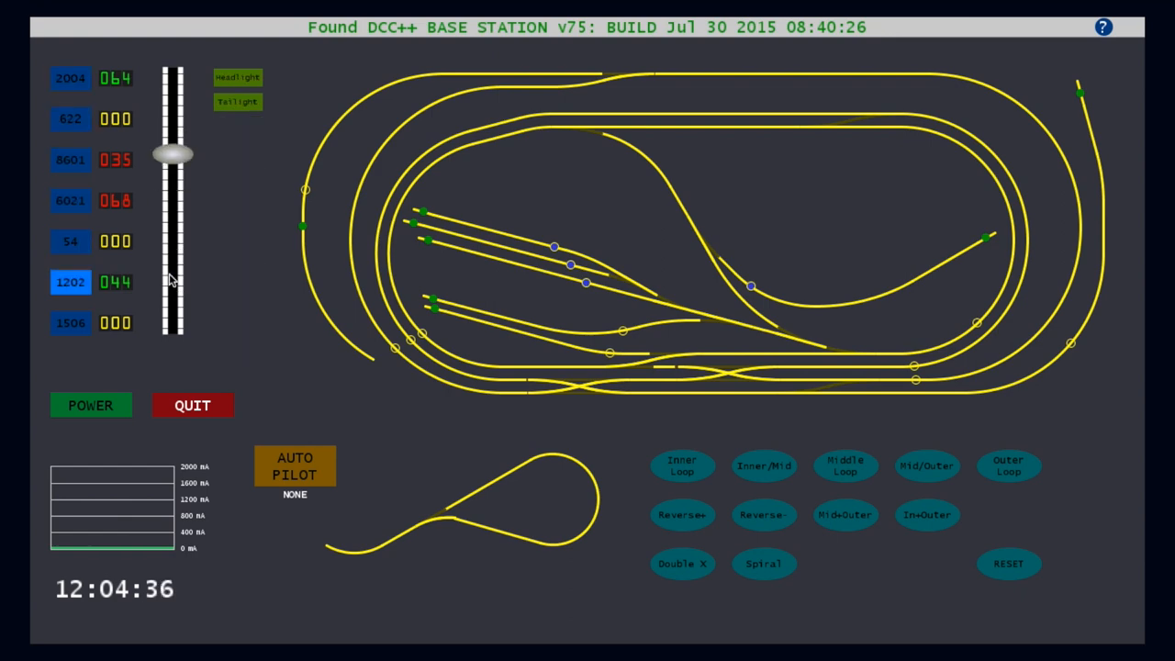
drag(172, 153, 173, 200)
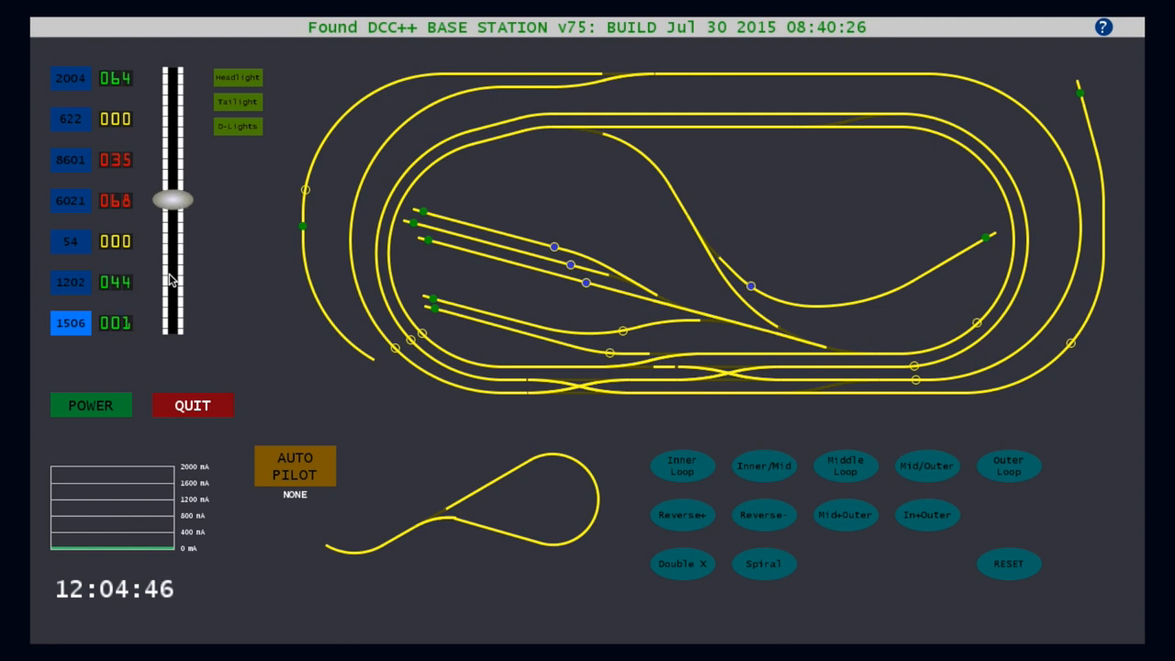
click(71, 200)
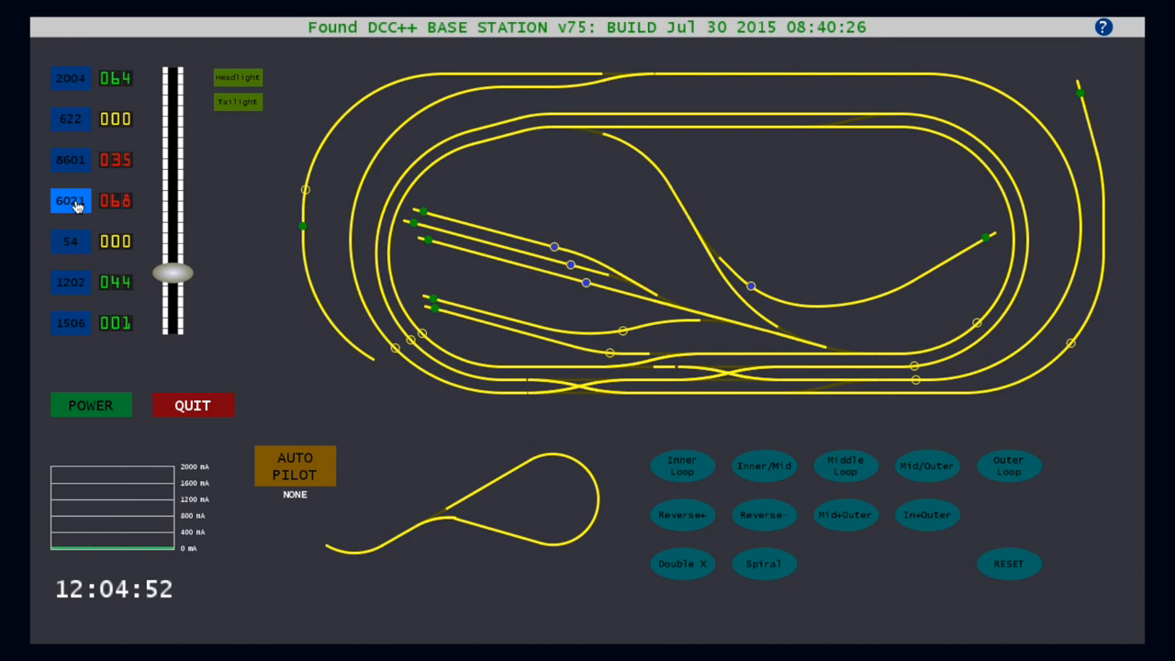
drag(174, 273, 174, 200)
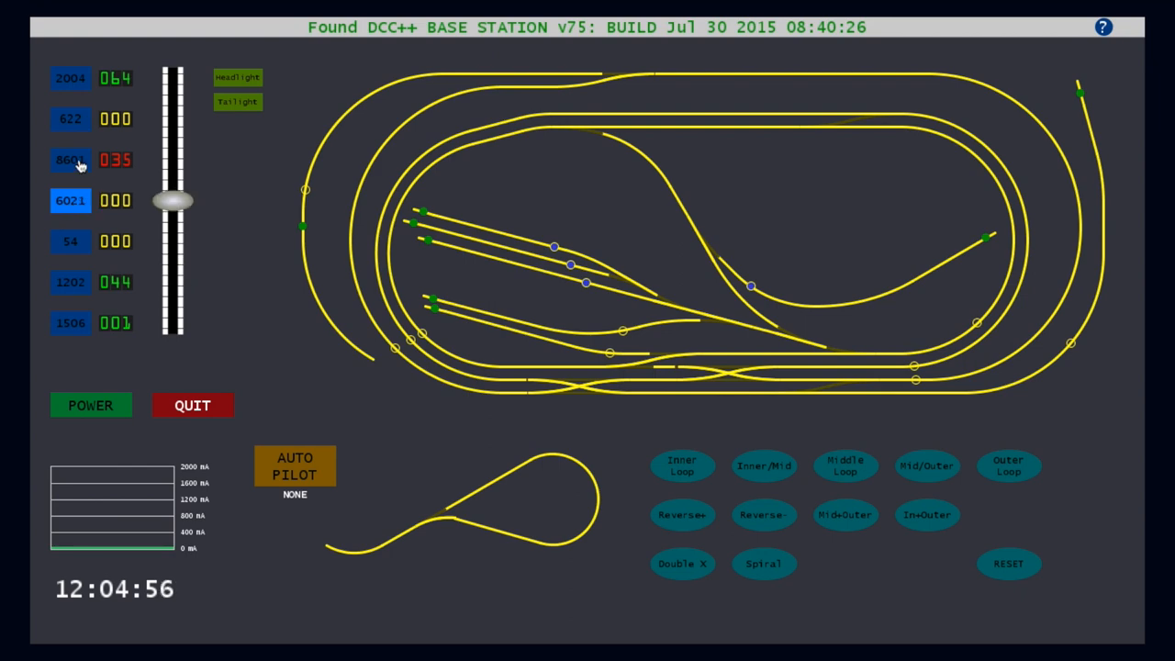
click(71, 160)
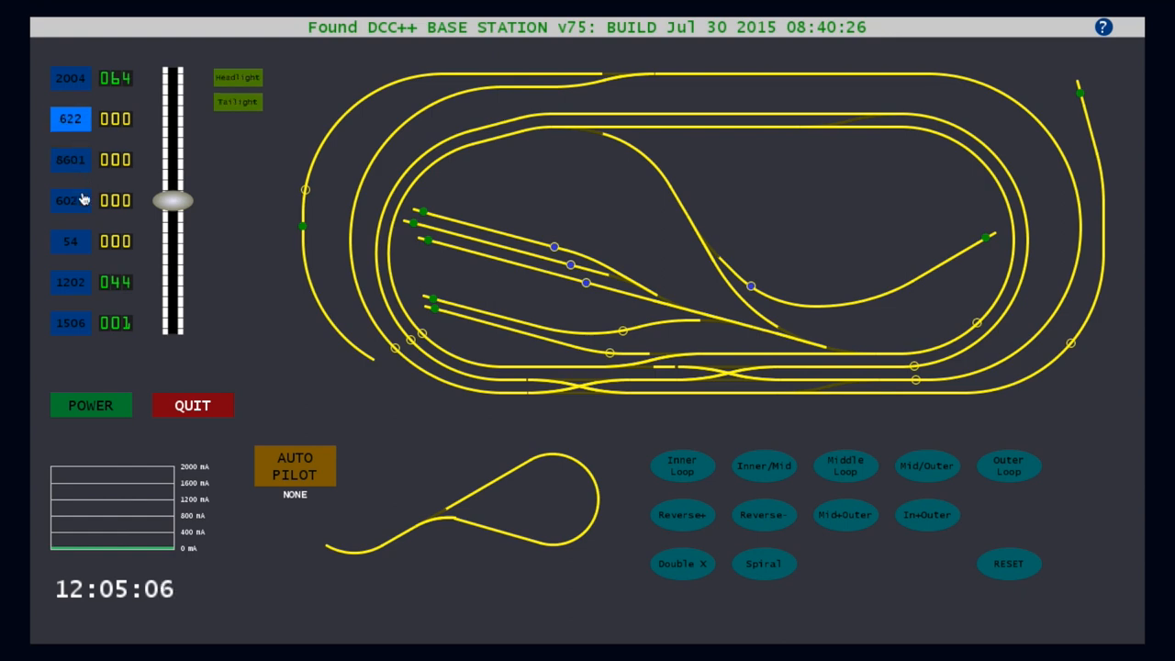
- Select cab 54, then switch back to cab 8601
click(71, 241)
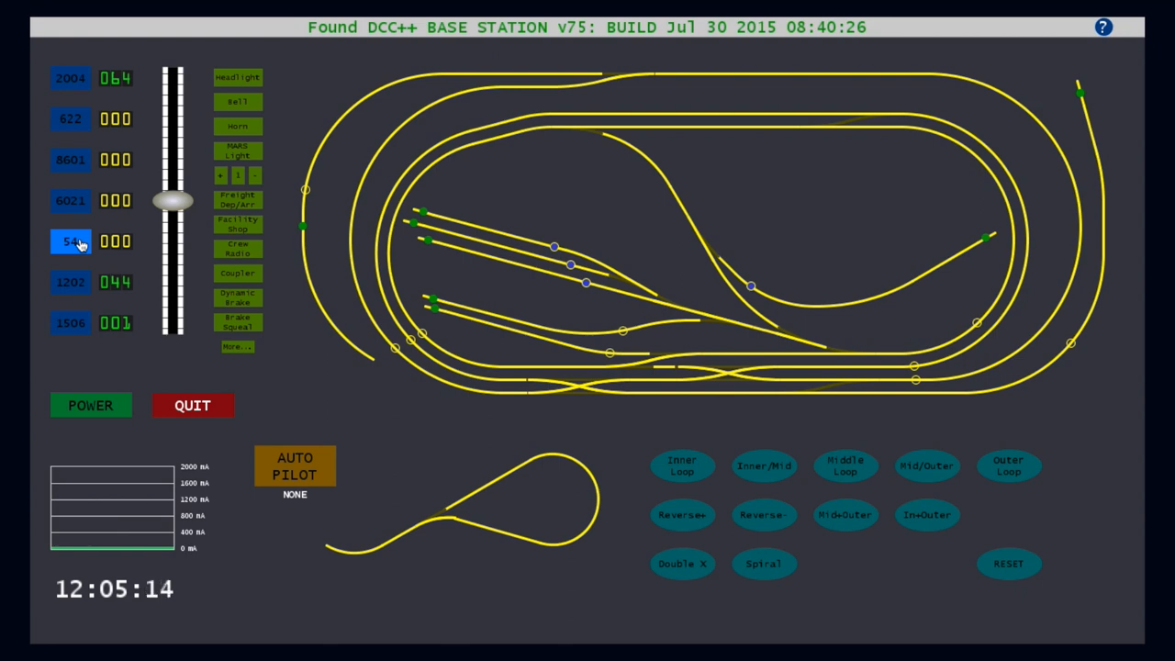
click(71, 160)
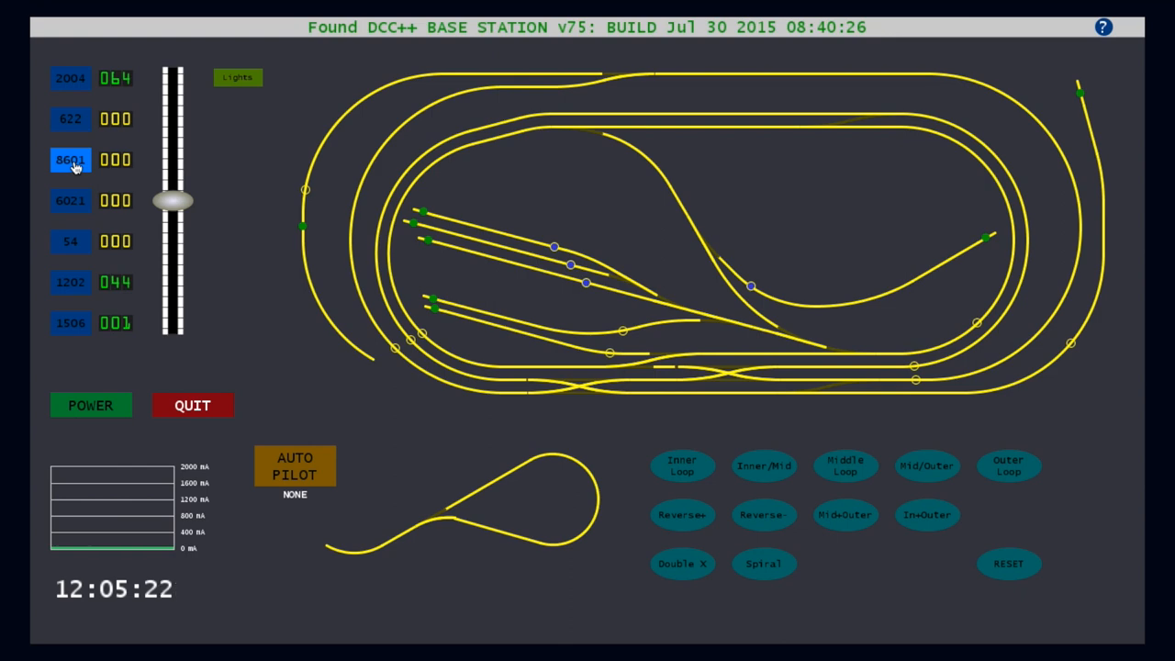
- Turn on 622's headlight and taillight and 2004's headlight, then reselect cab 8601
click(71, 118)
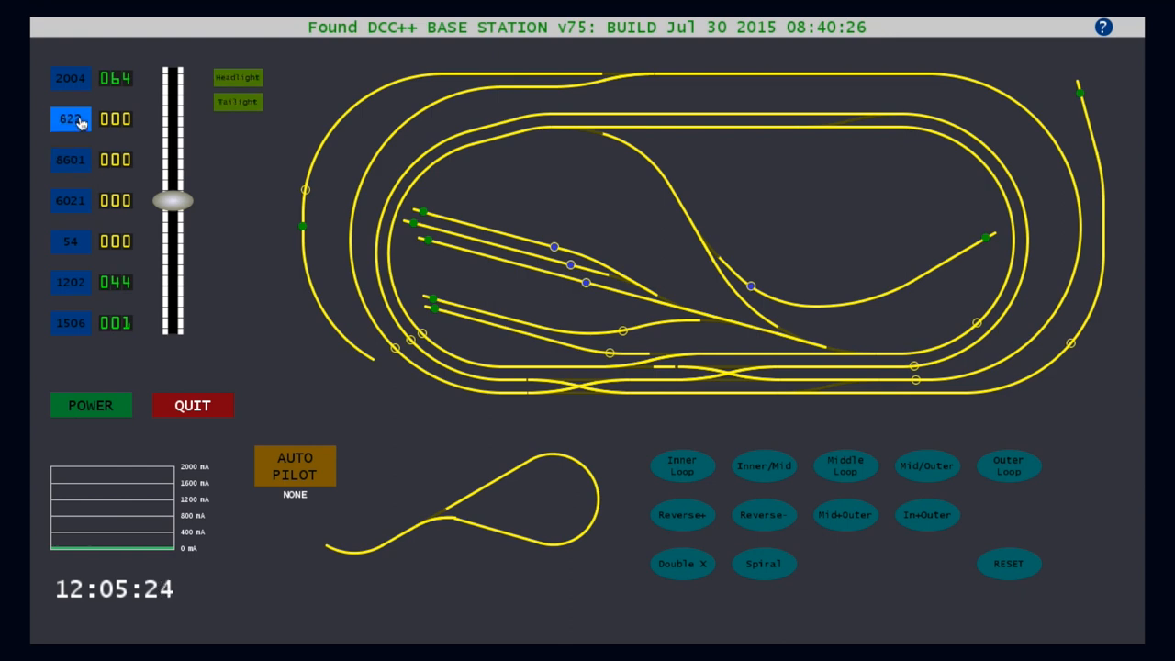
click(71, 78)
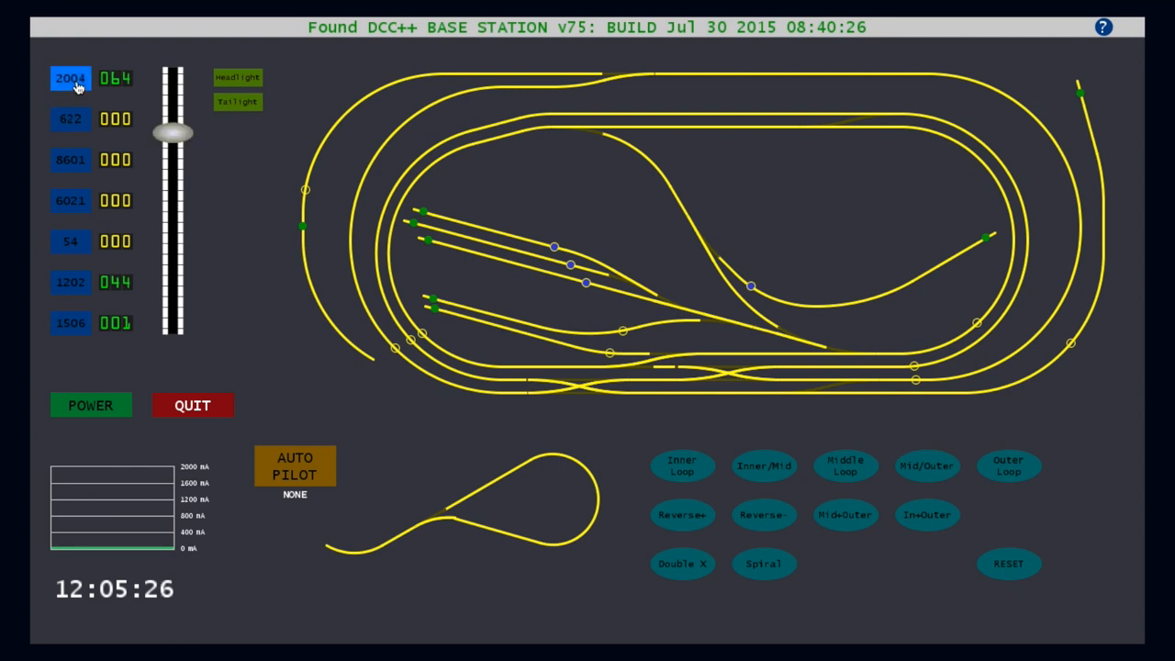
click(70, 119)
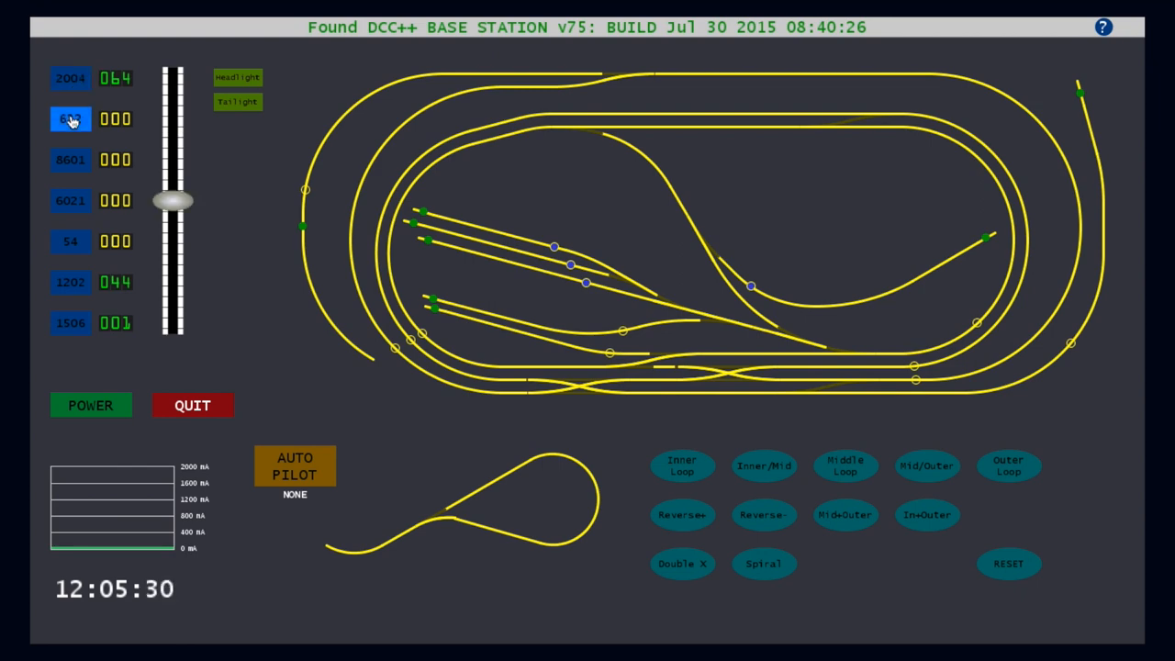
click(70, 78)
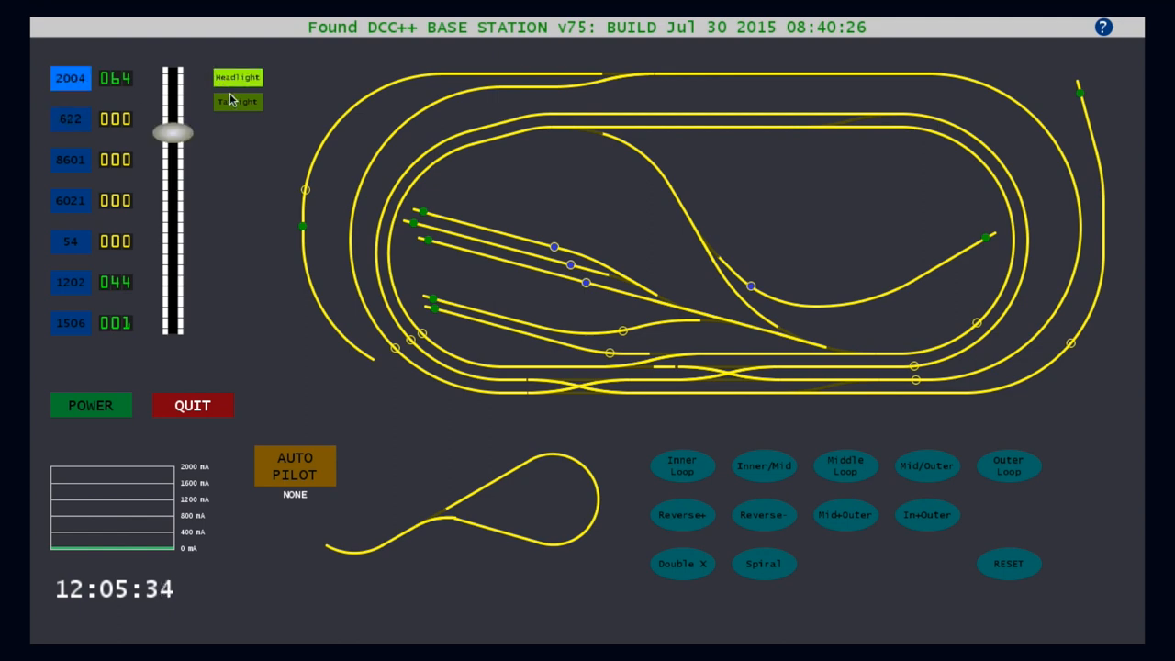
click(237, 101)
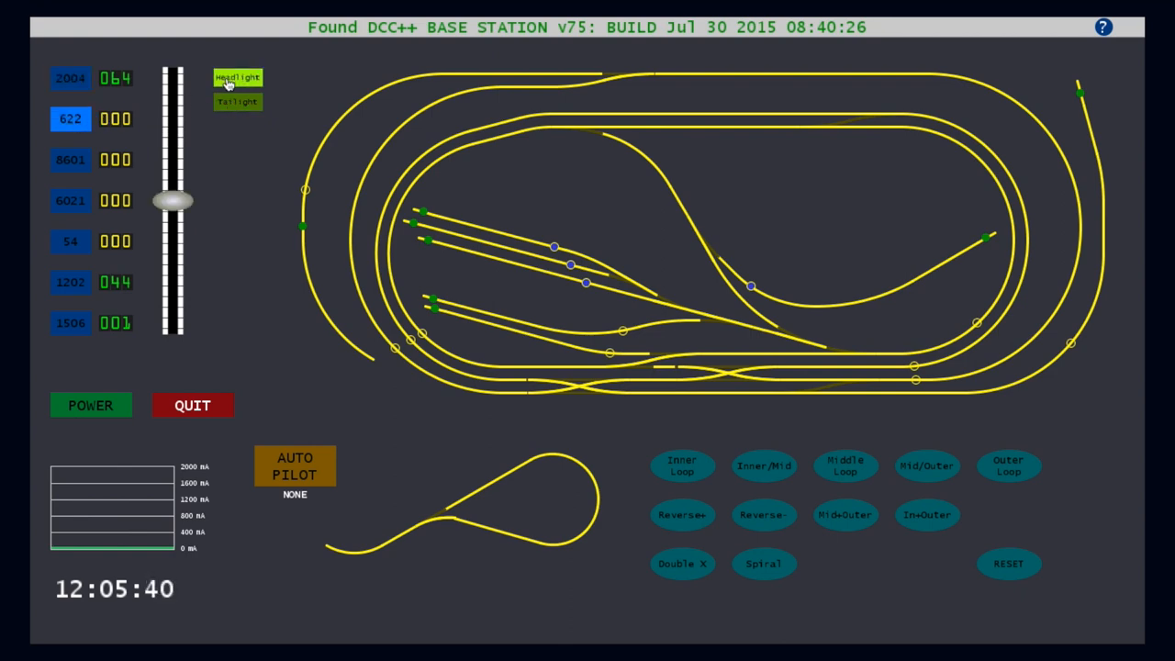
click(237, 101)
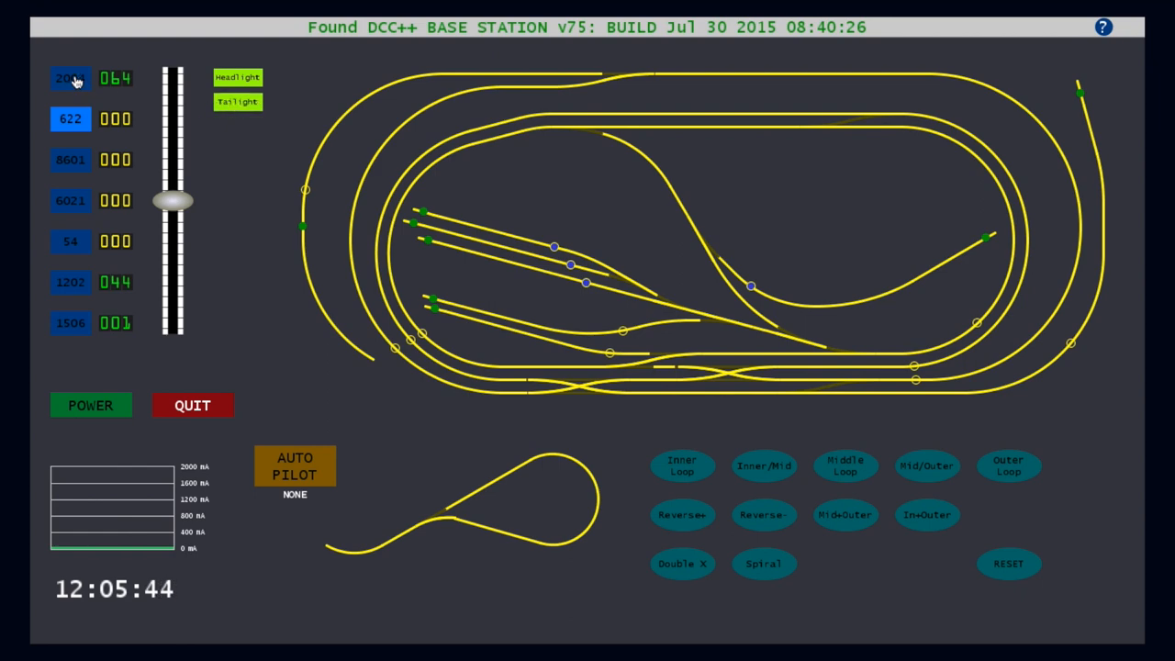
drag(173, 200, 172, 134)
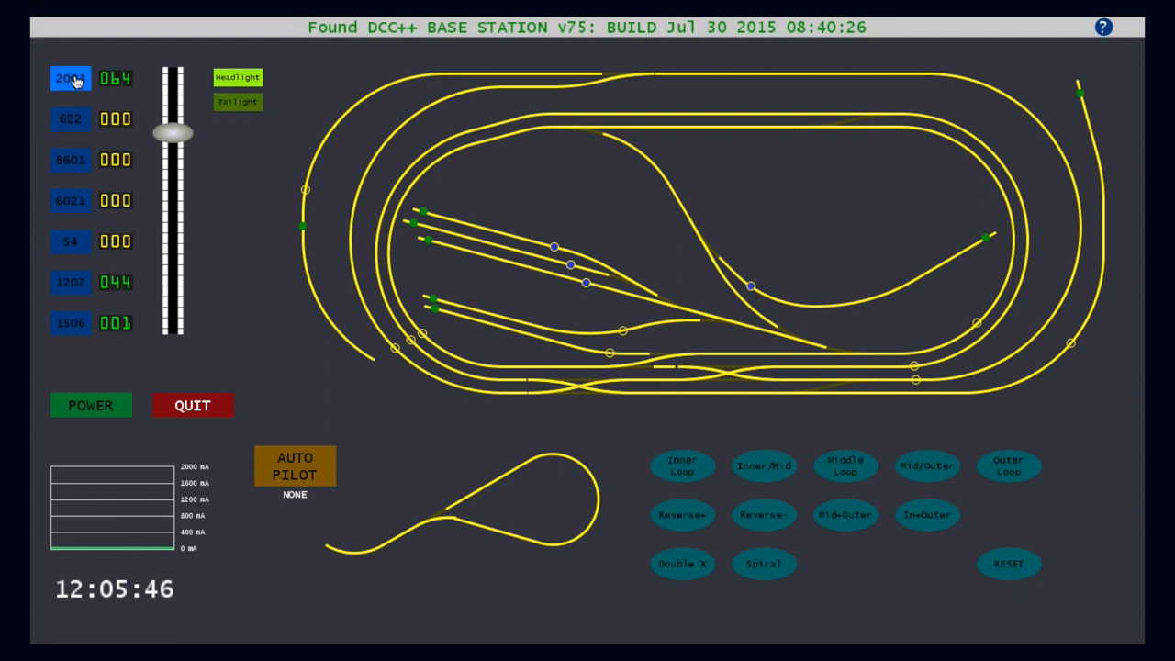
mouse_move(76, 119)
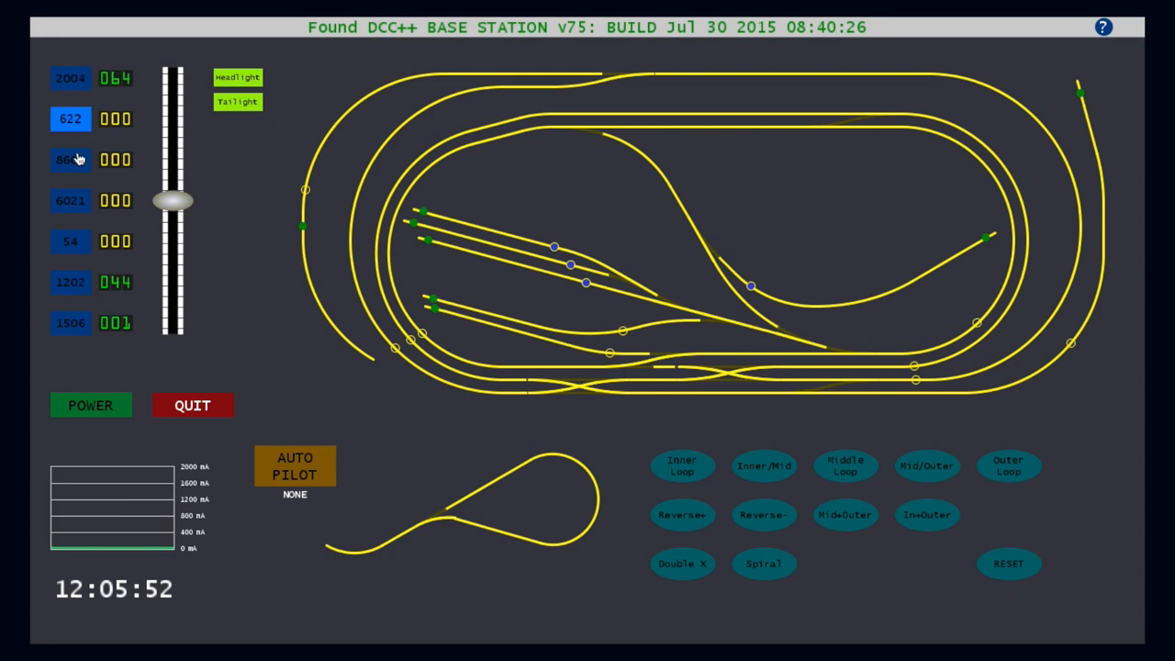
click(71, 159)
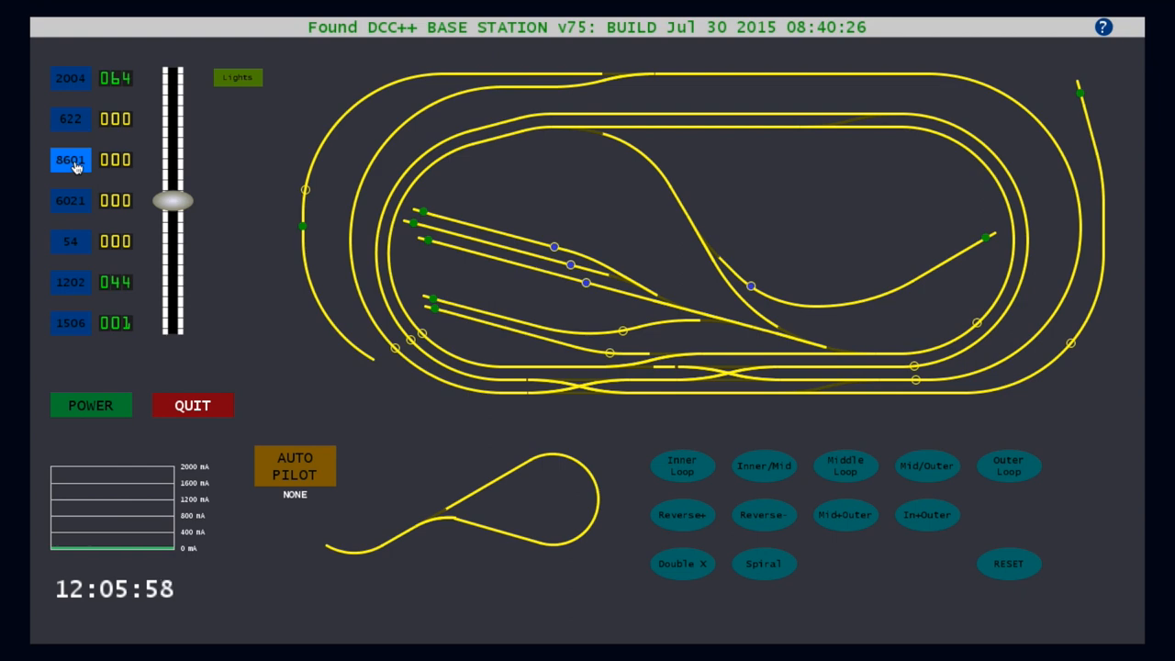
- Toggle 8601's lights, select cab 54, and page to its second function list
click(237, 77)
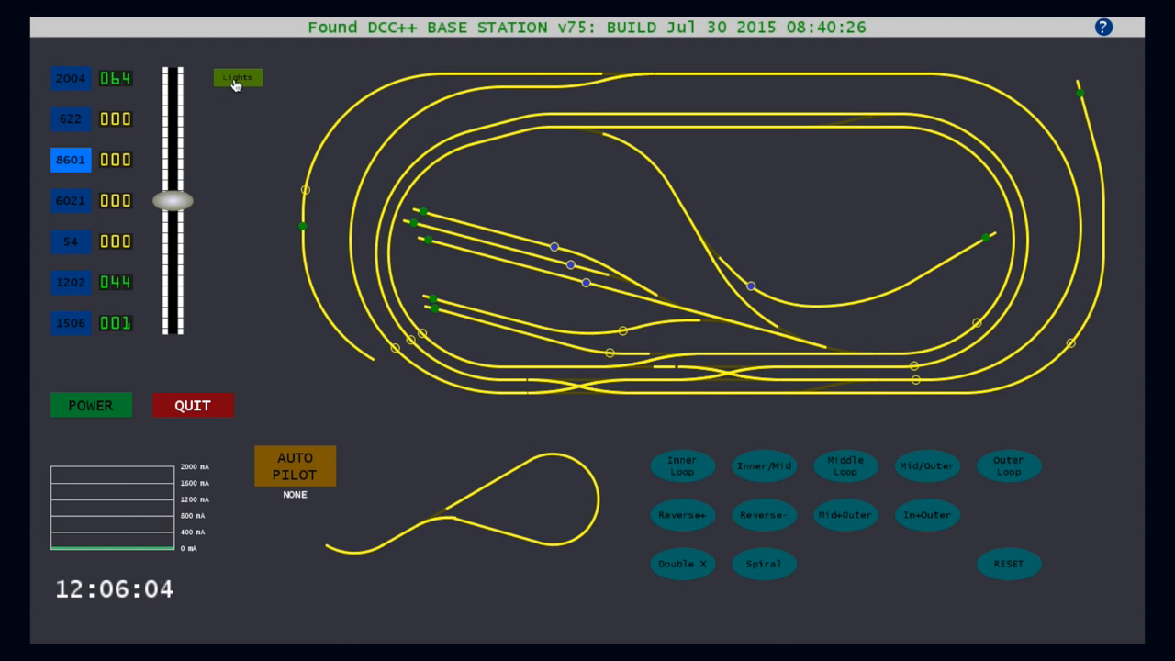
click(70, 241)
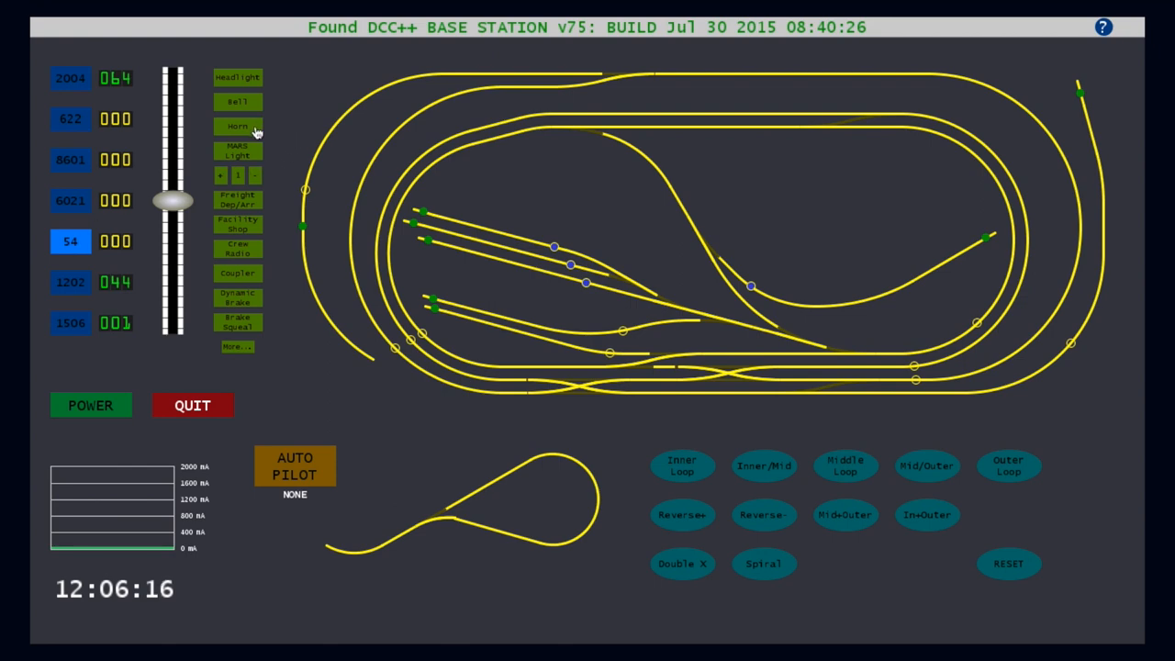
mouse_move(254, 101)
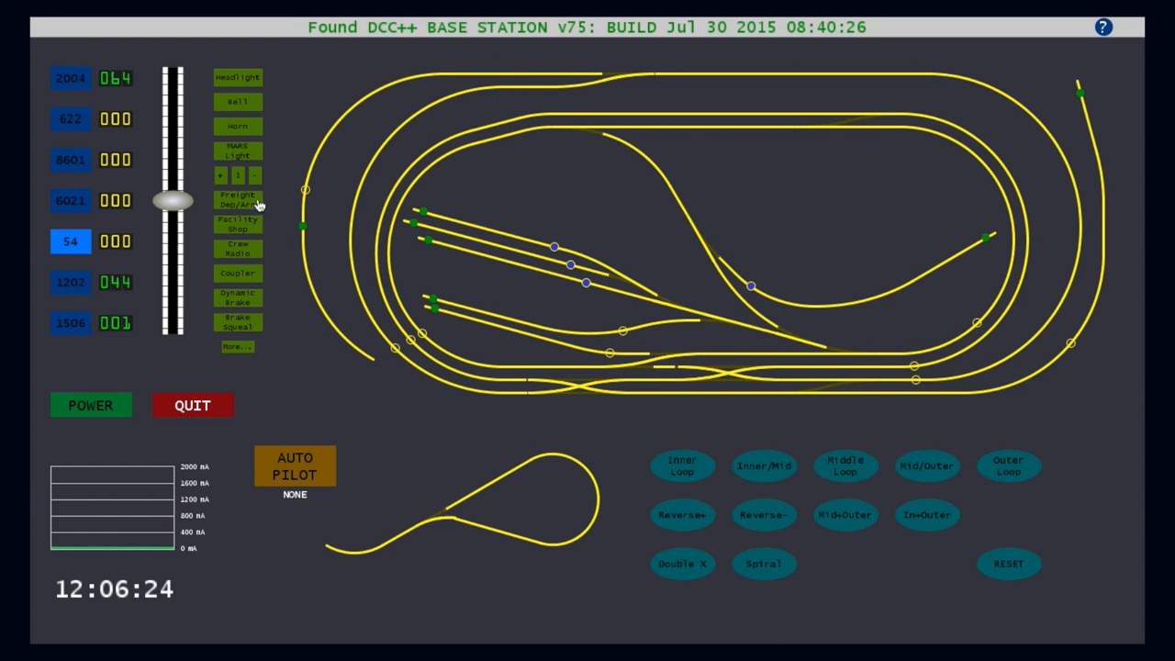
mouse_move(257, 232)
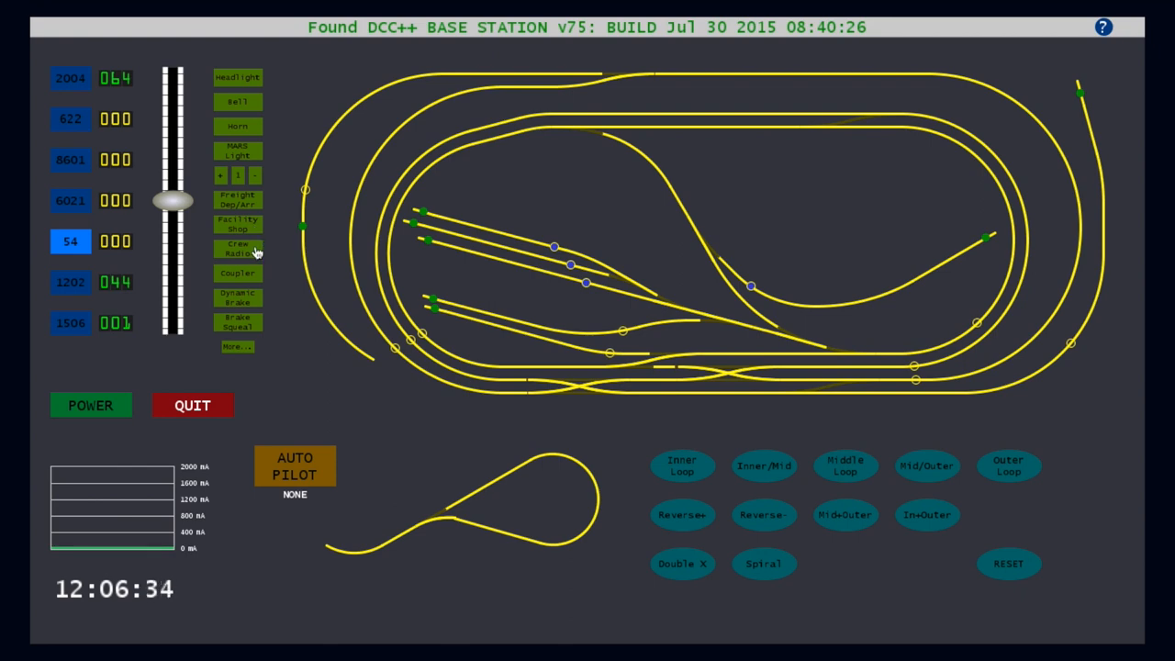
mouse_move(243, 354)
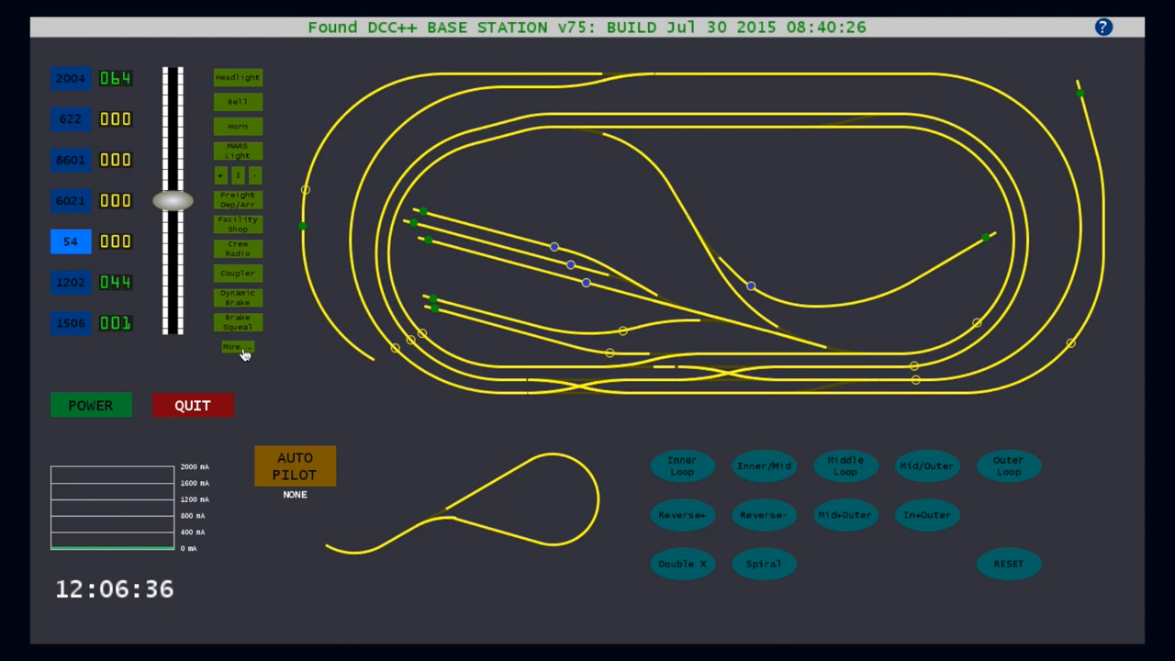
click(237, 347)
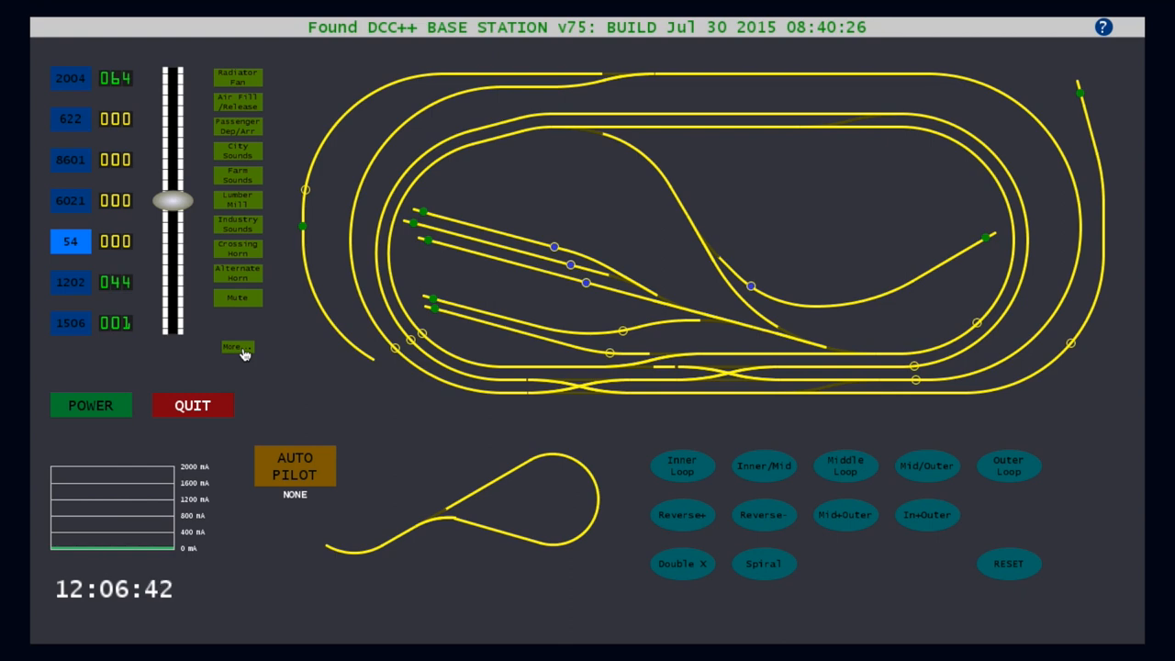
mouse_move(248, 151)
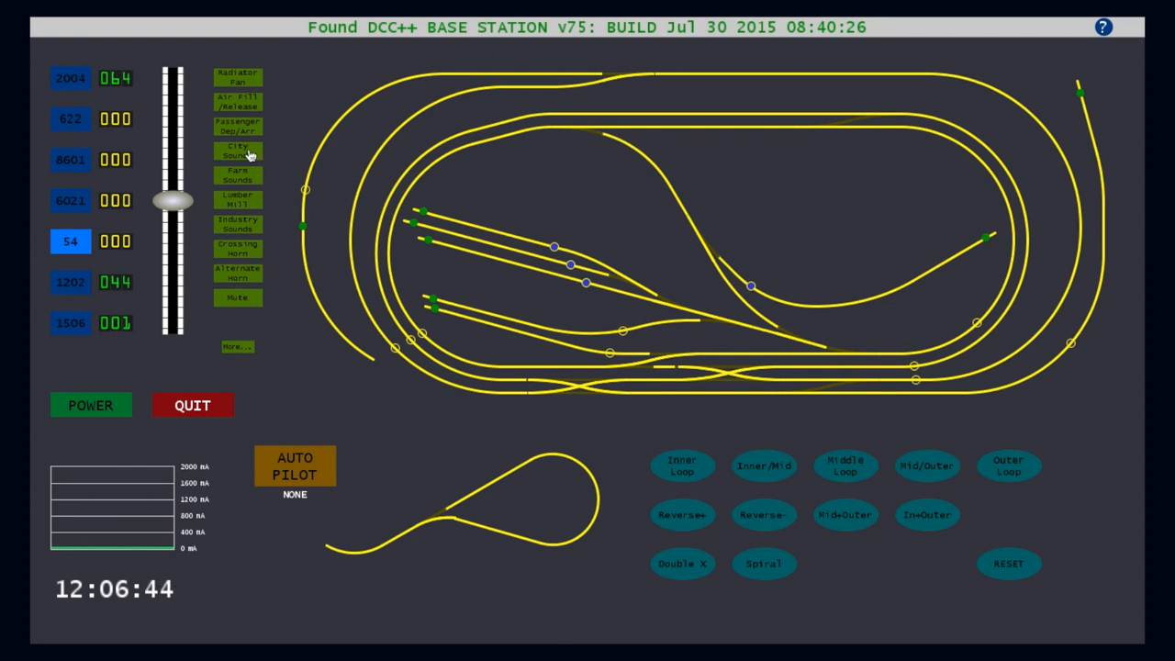
mouse_move(248, 200)
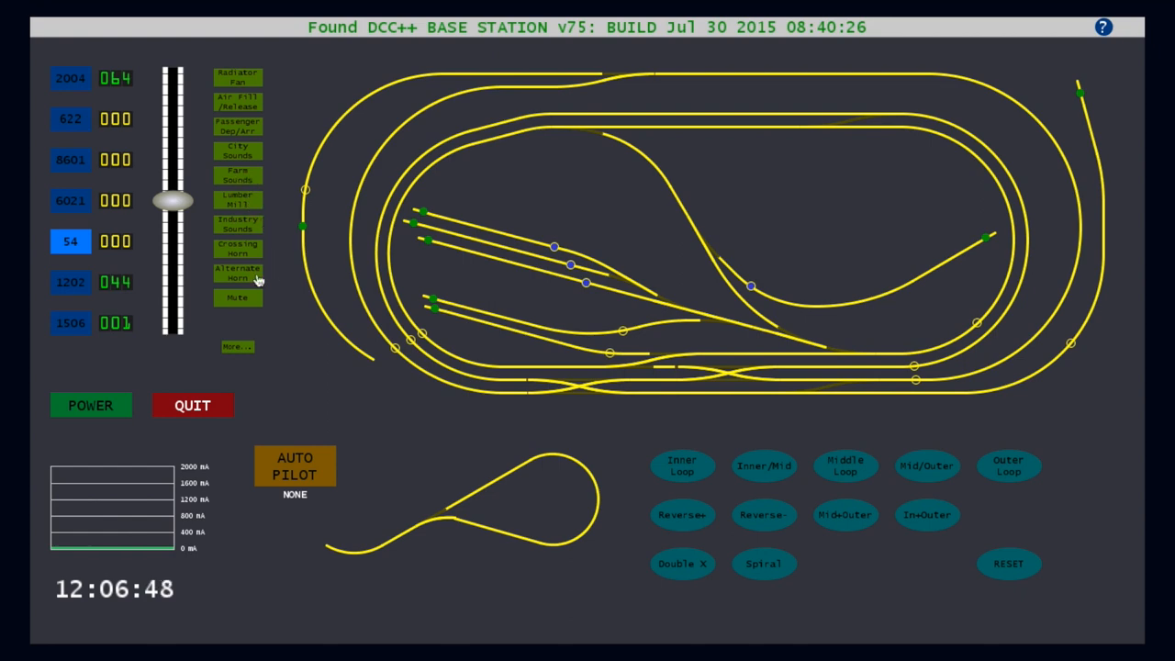
mouse_move(269, 355)
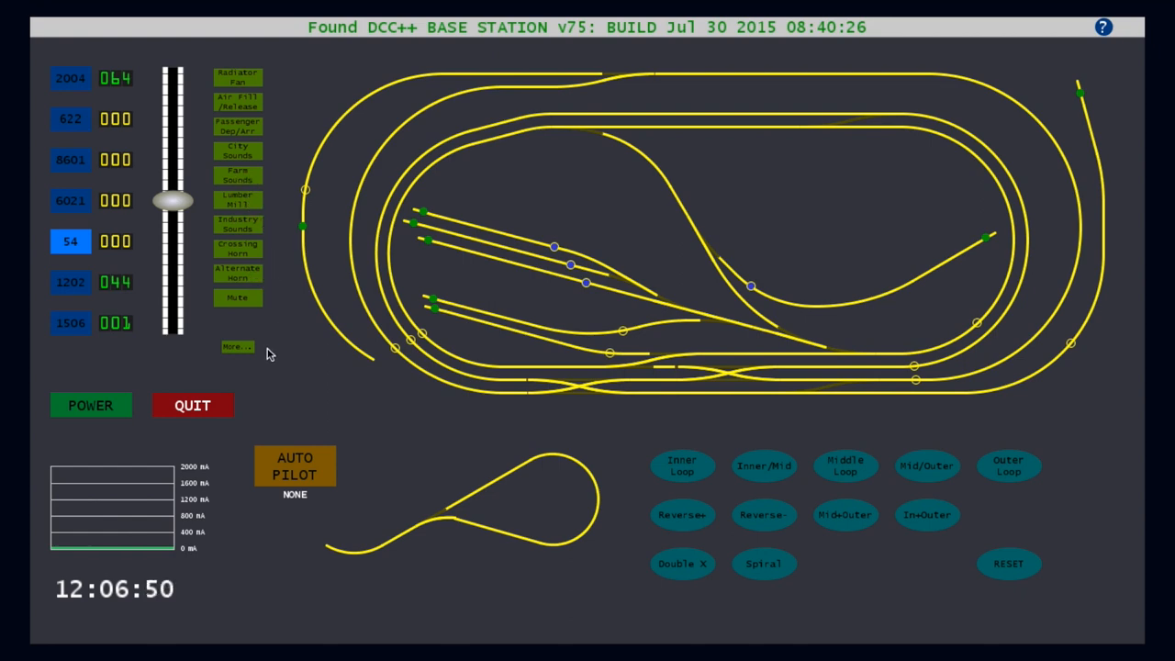
click(237, 347)
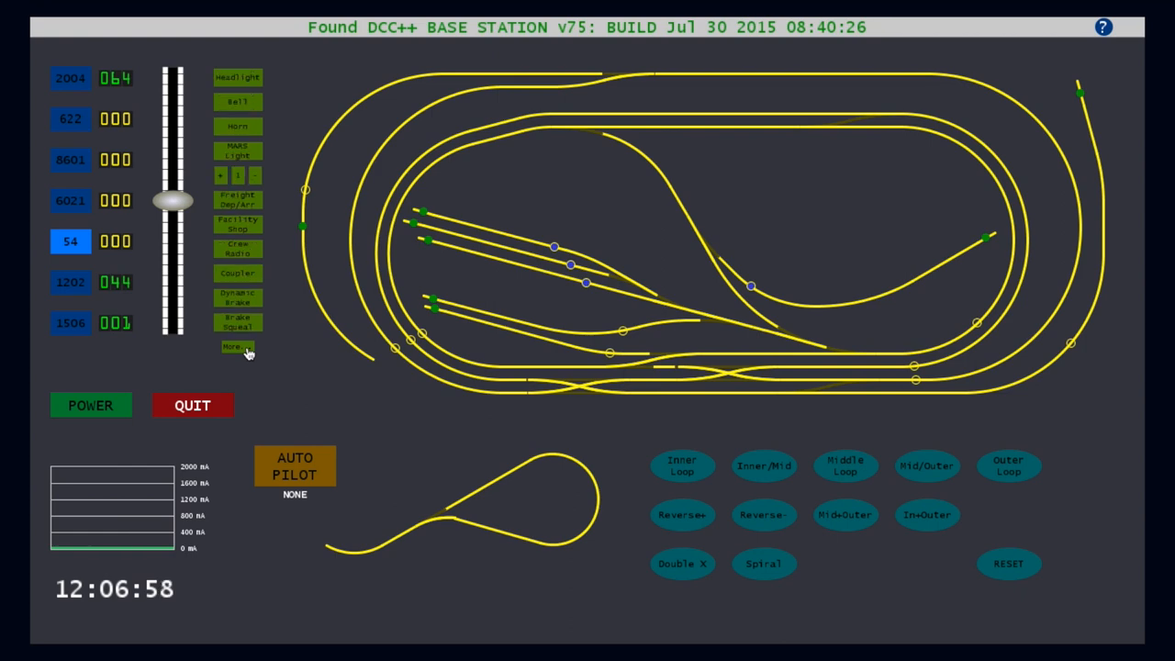
click(237, 346)
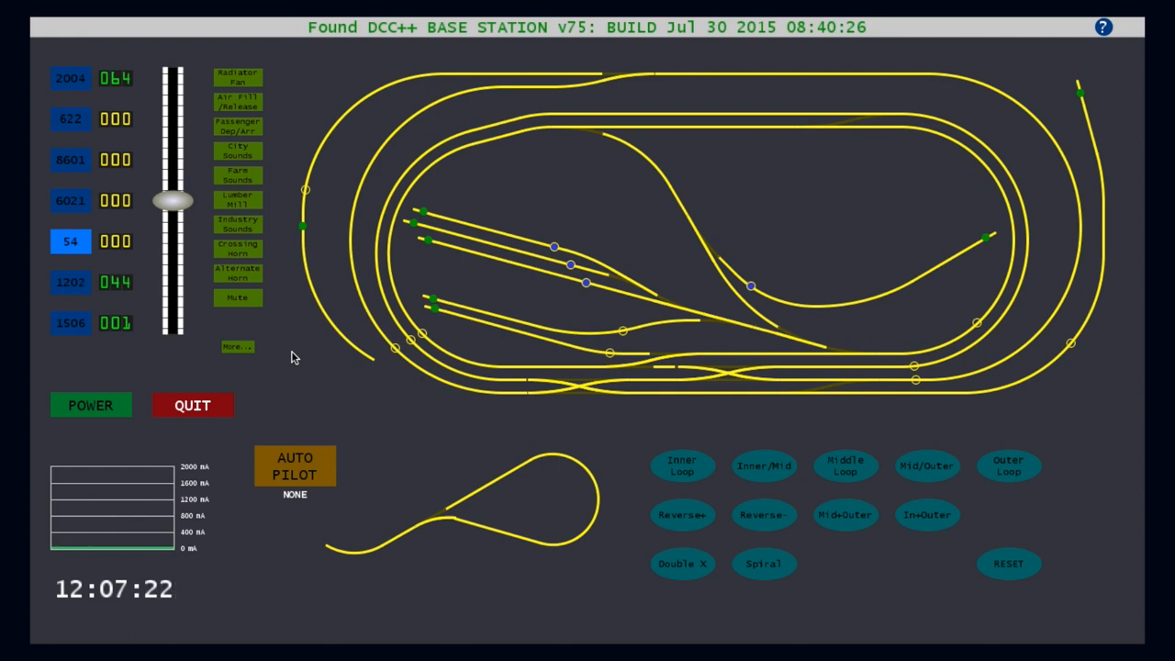
mouse_move(296, 369)
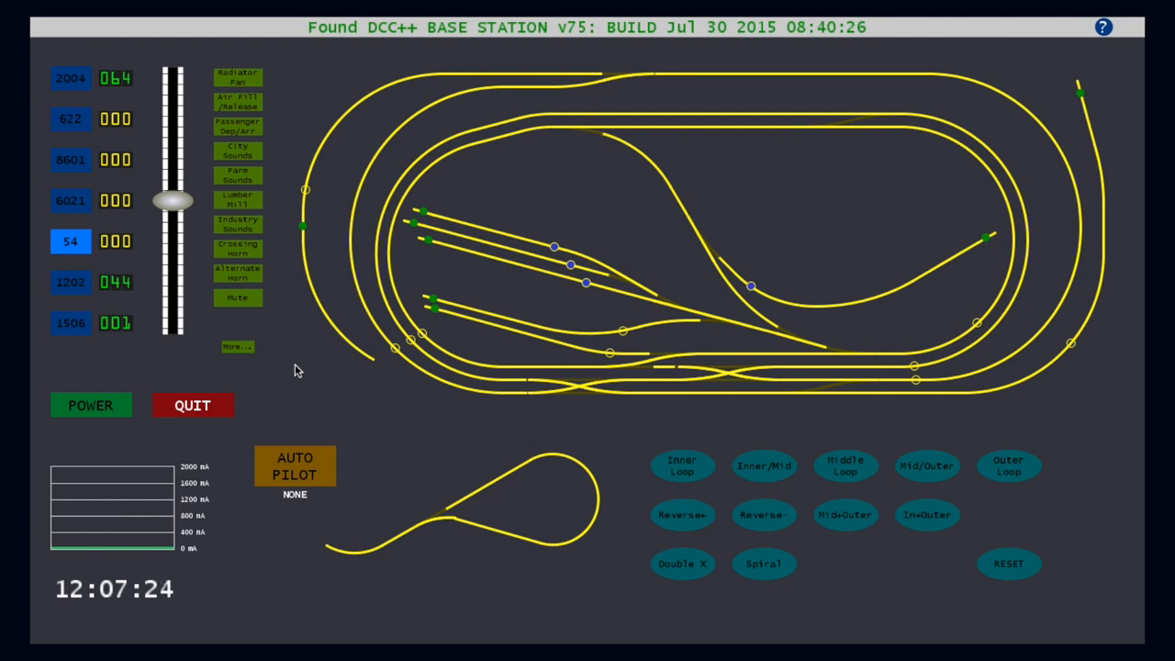
- Select cabs 2004 and 1506 with all speeds at 000, and turn track power on
click(71, 78)
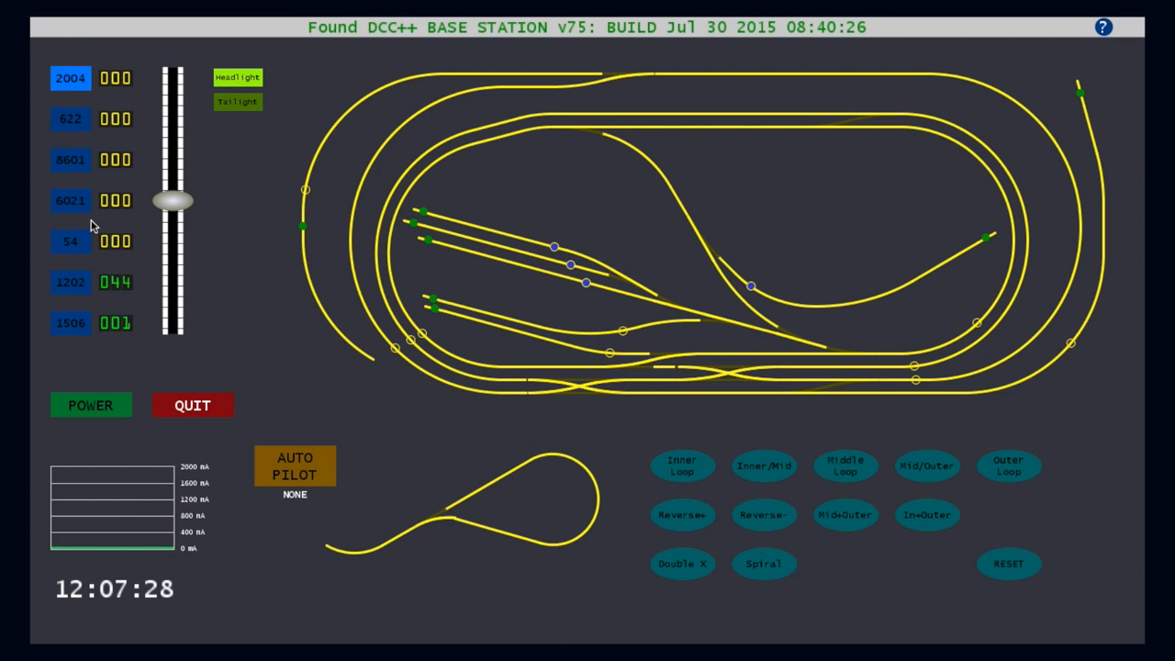
click(71, 281)
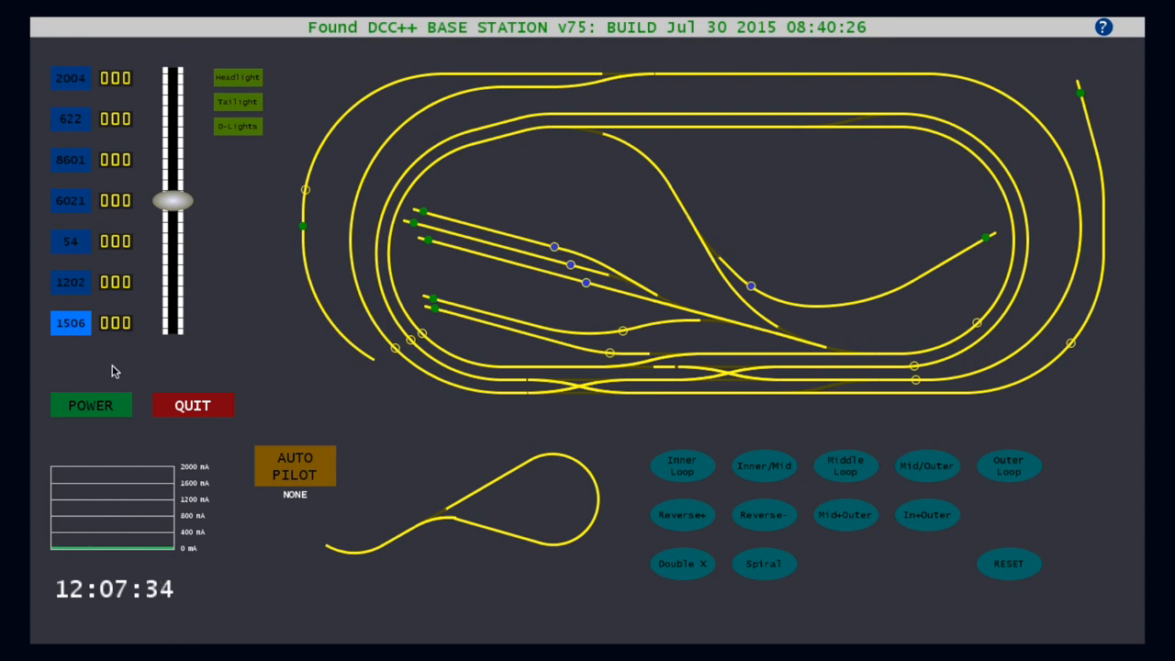
click(90, 405)
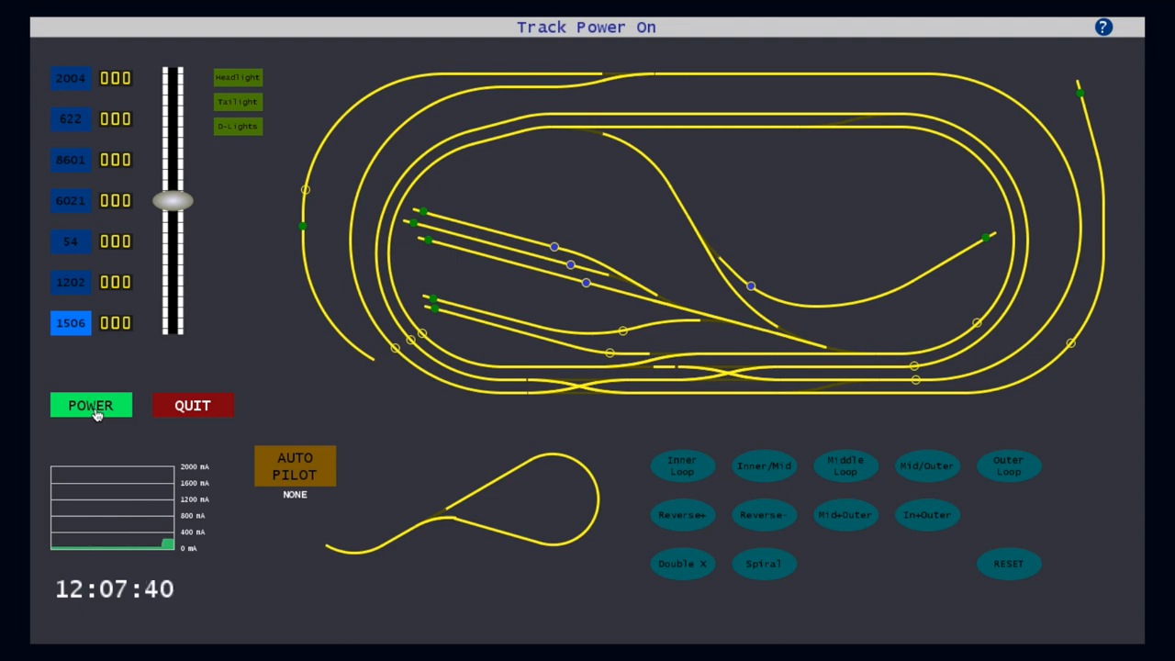
mouse_move(97, 461)
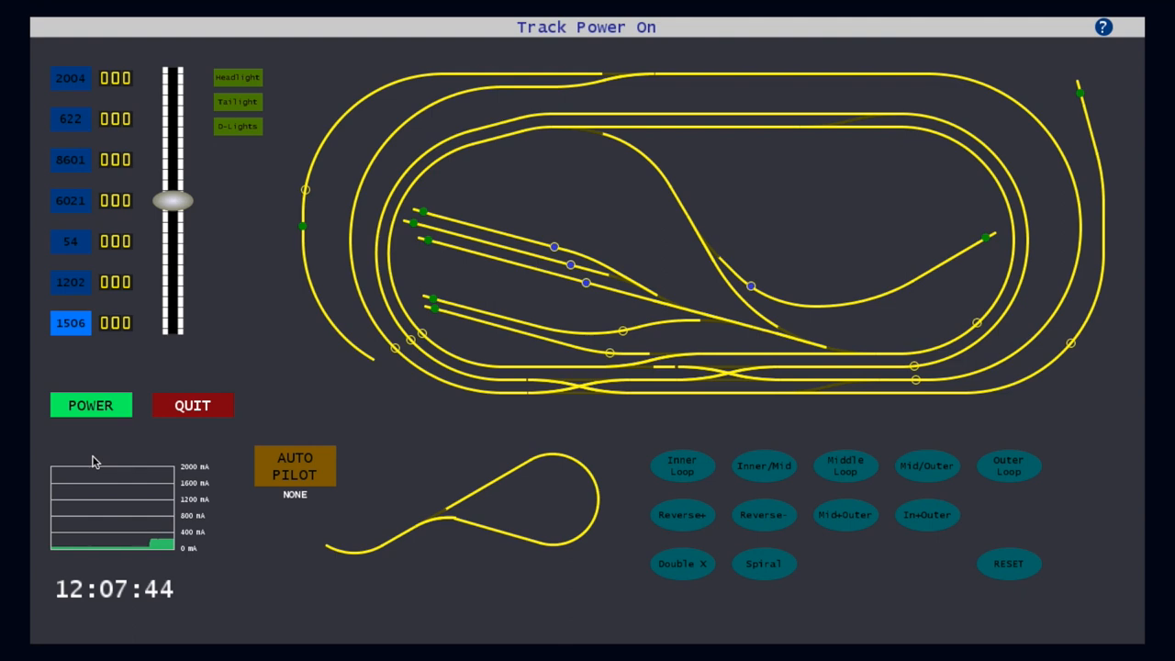
mouse_move(190, 463)
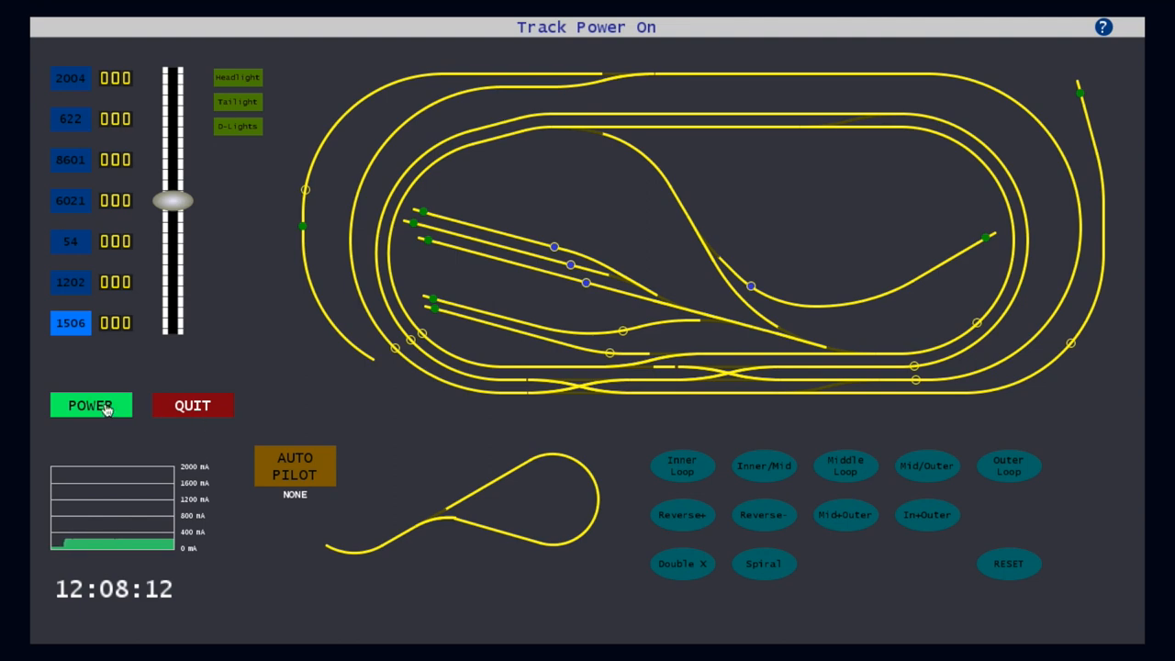
- Switch track power off, on, off, and finally back on
click(89, 404)
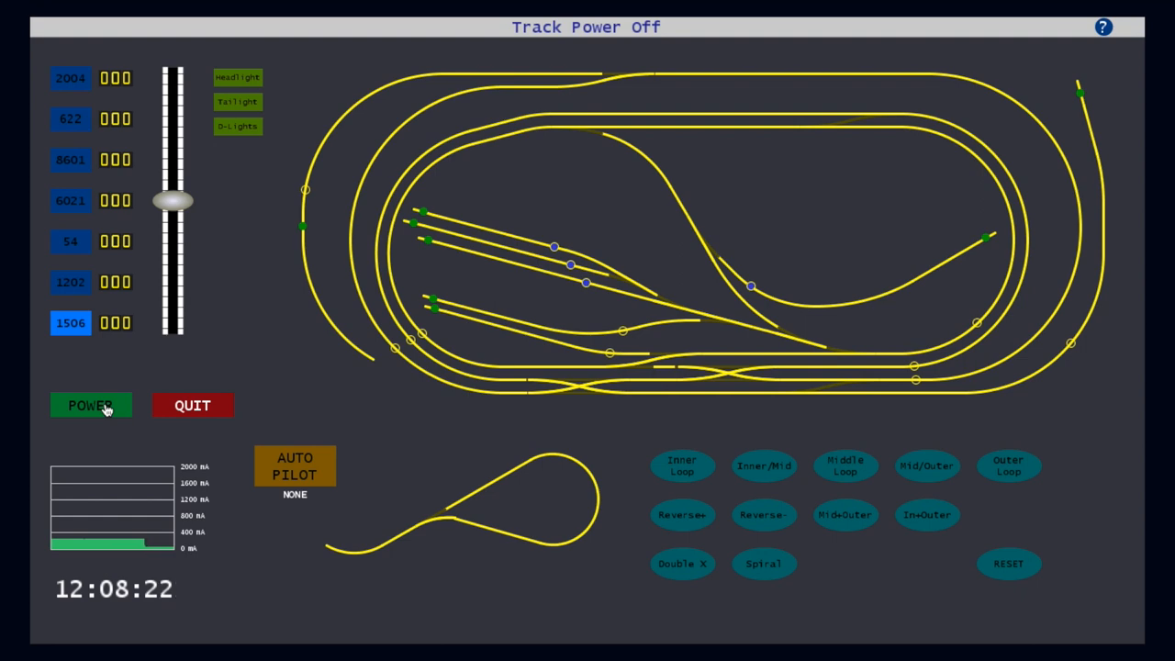
mouse_move(200, 368)
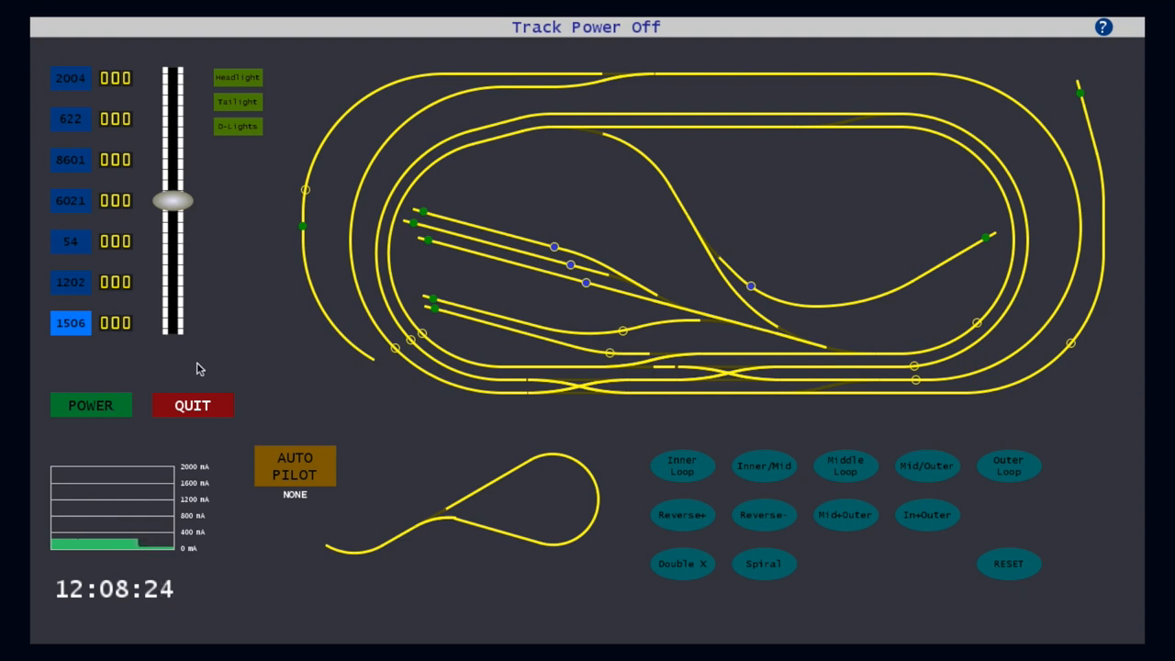
click(90, 405)
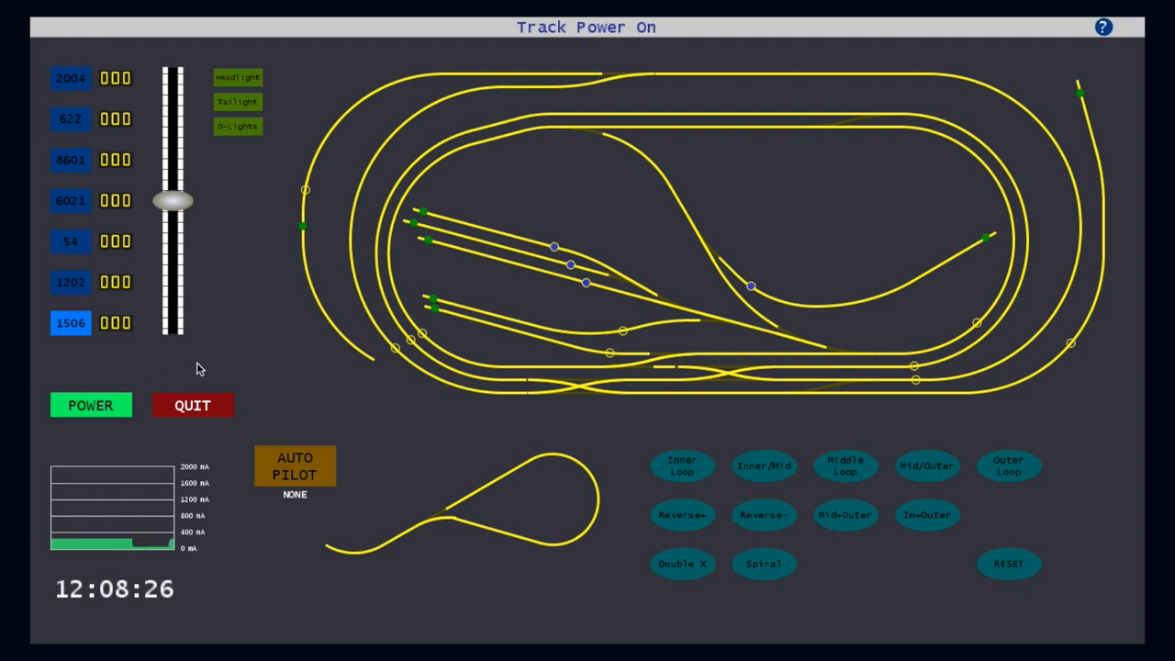
click(90, 405)
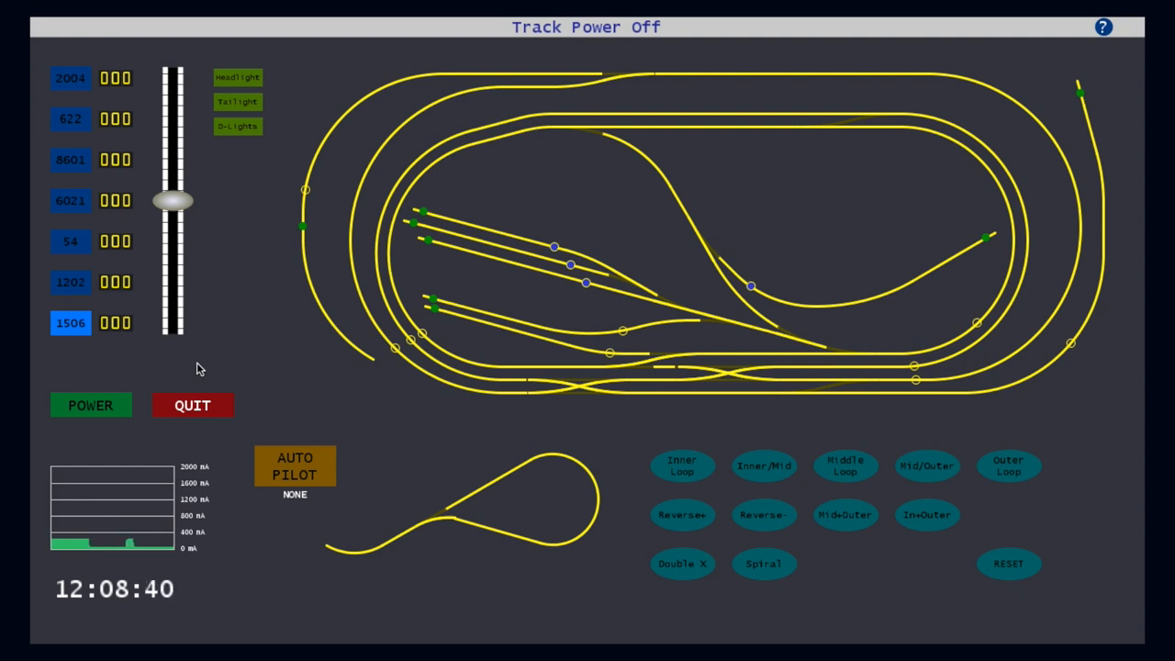
click(90, 405)
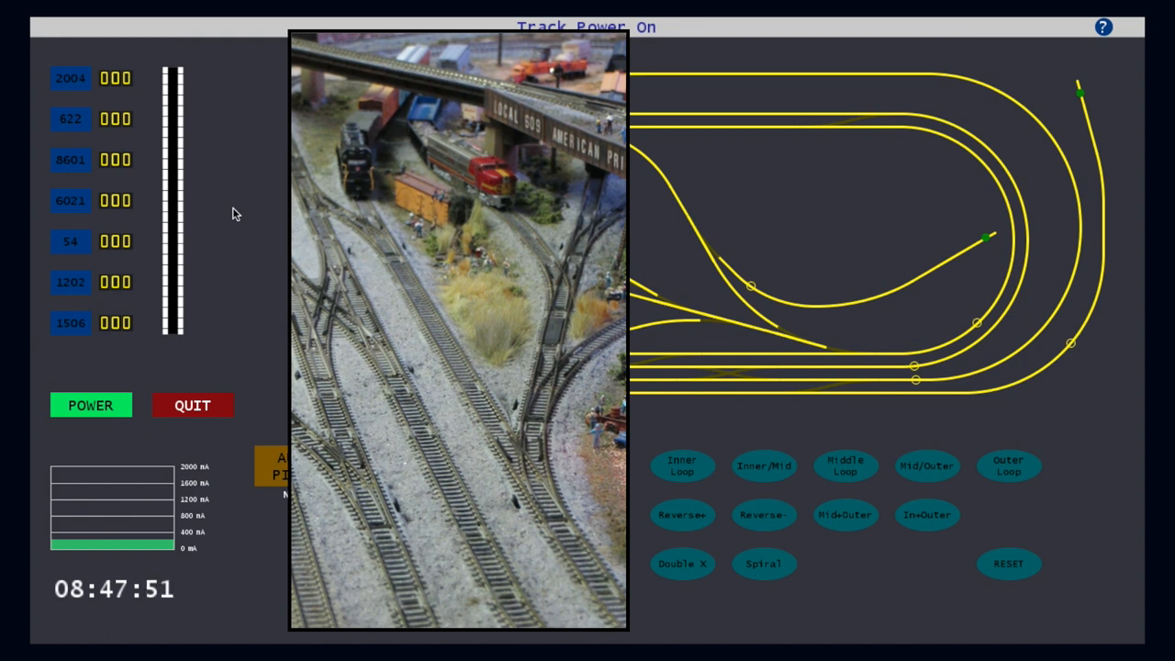
mouse_move(133, 213)
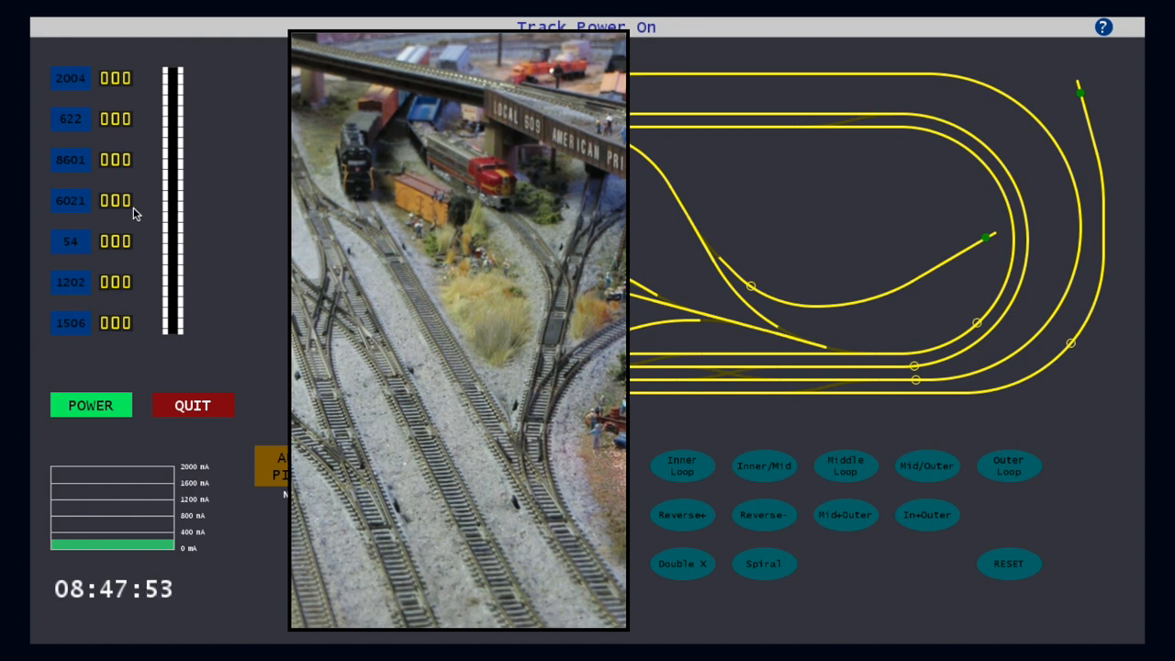
- Select cab 6021, run it forward gradually faster, then bring it to a stop
click(70, 200)
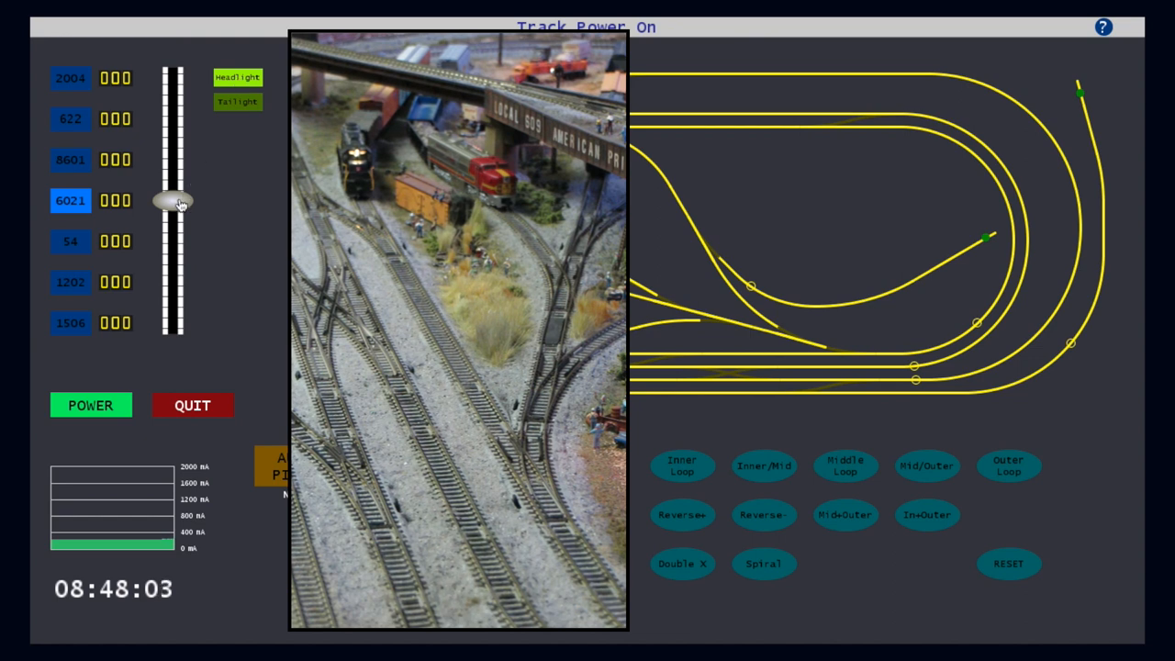
drag(174, 202, 173, 188)
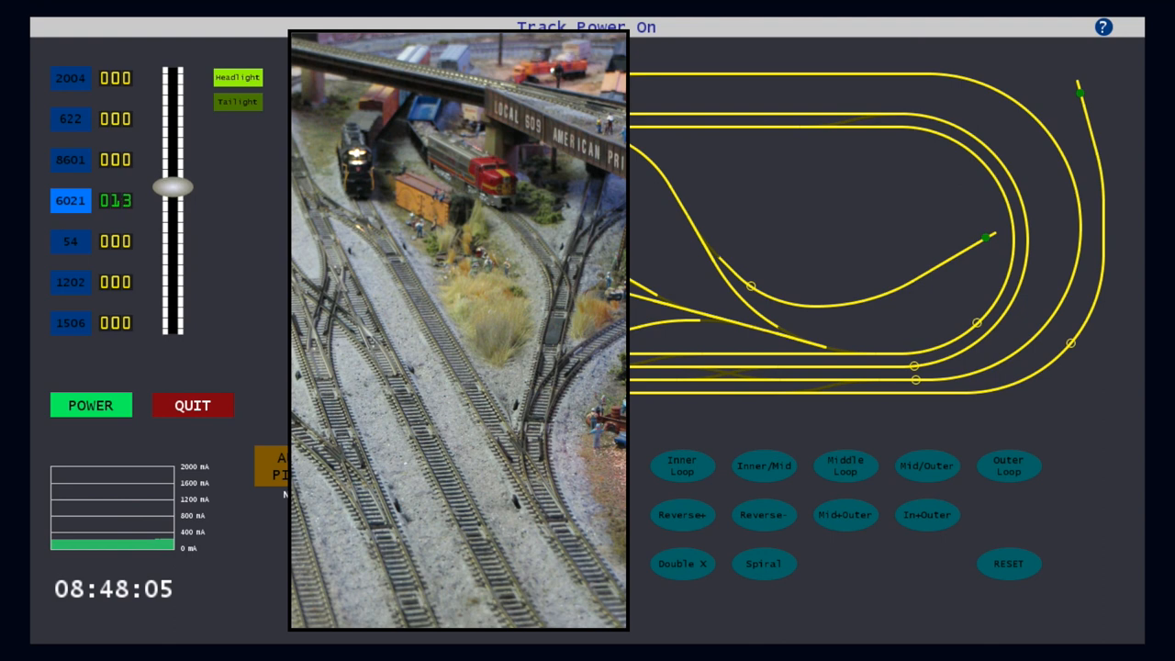
drag(174, 189, 175, 174)
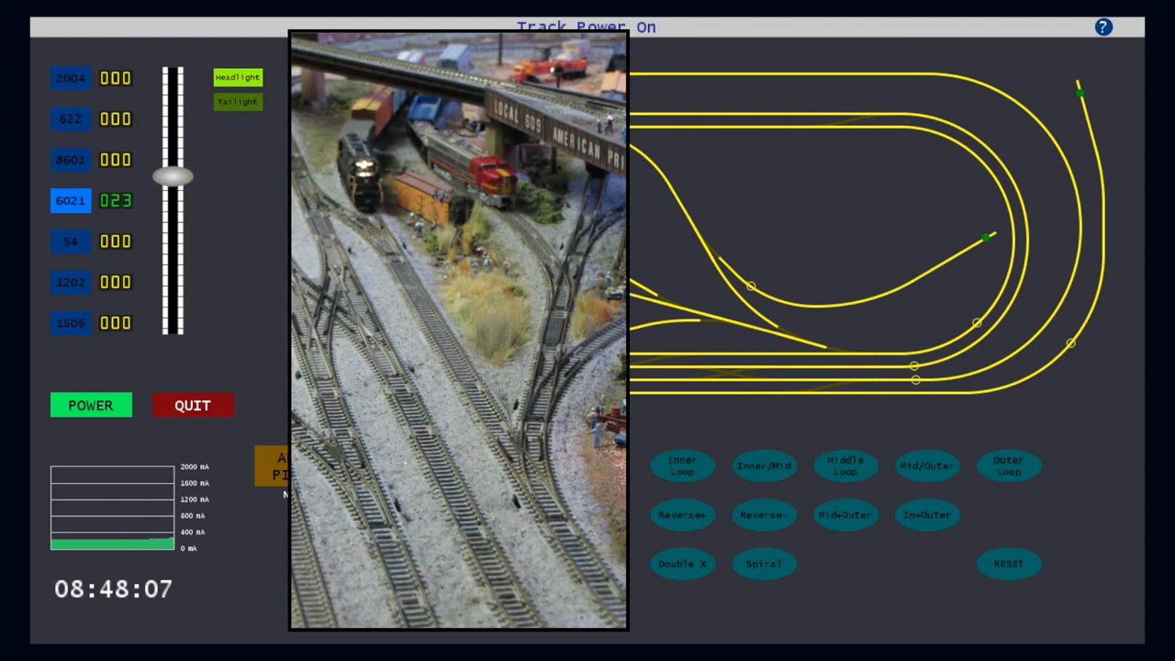
drag(172, 176, 172, 172)
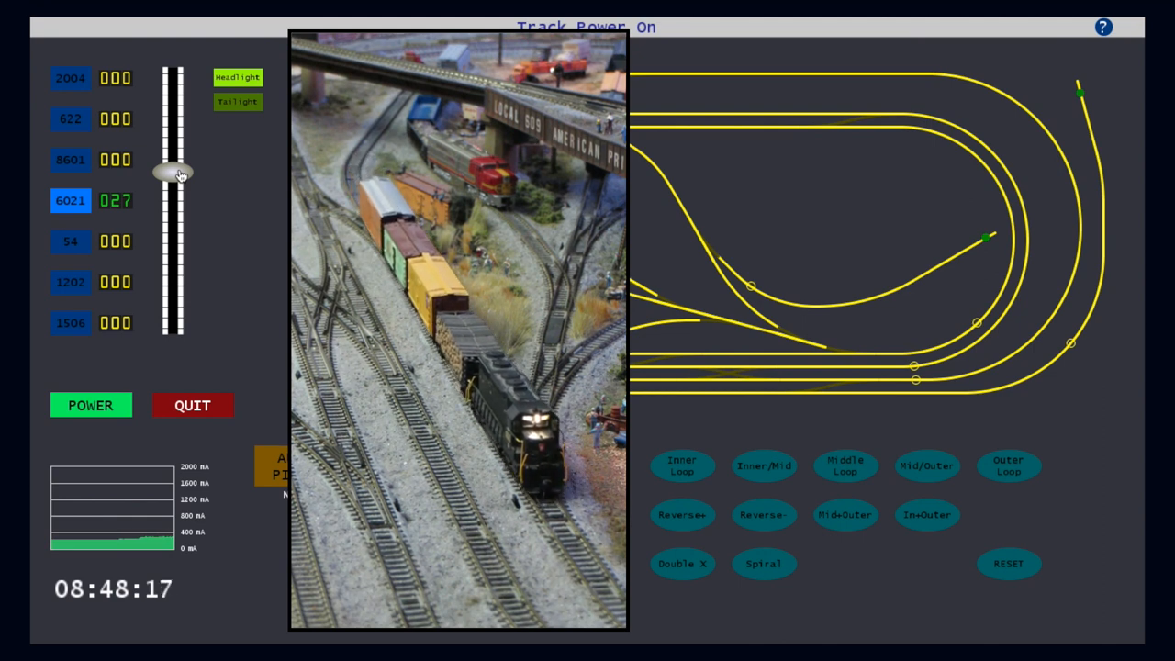
drag(174, 175, 174, 200)
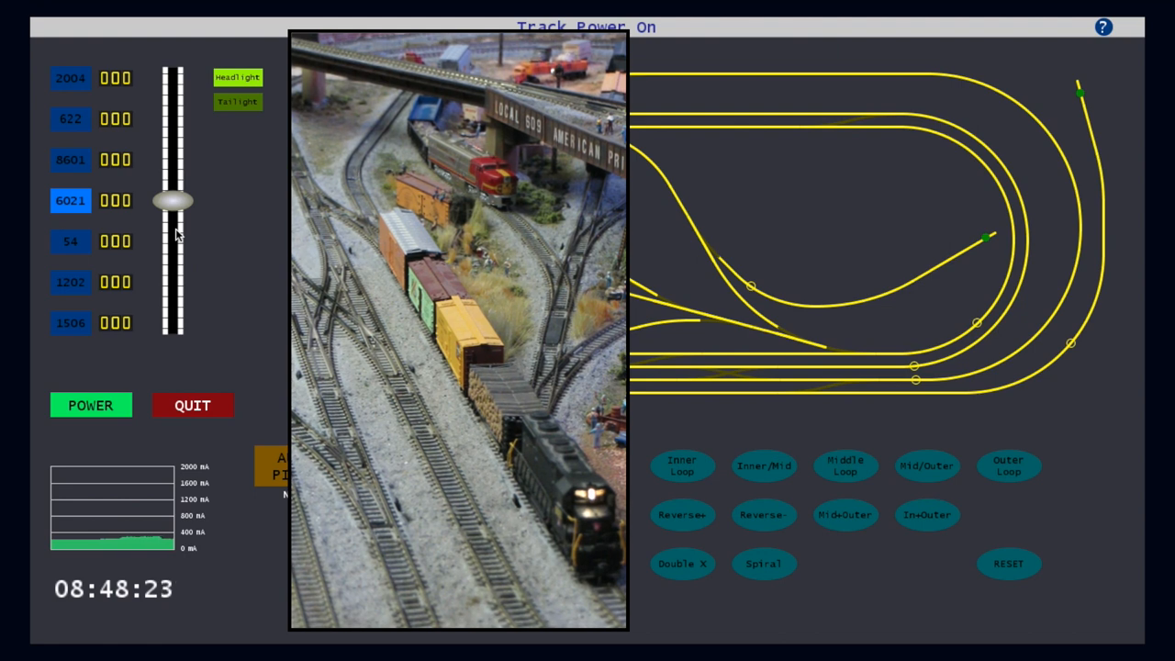
- Run locomotive 6021 in reverse, then ease it back down to zero
drag(172, 200, 173, 218)
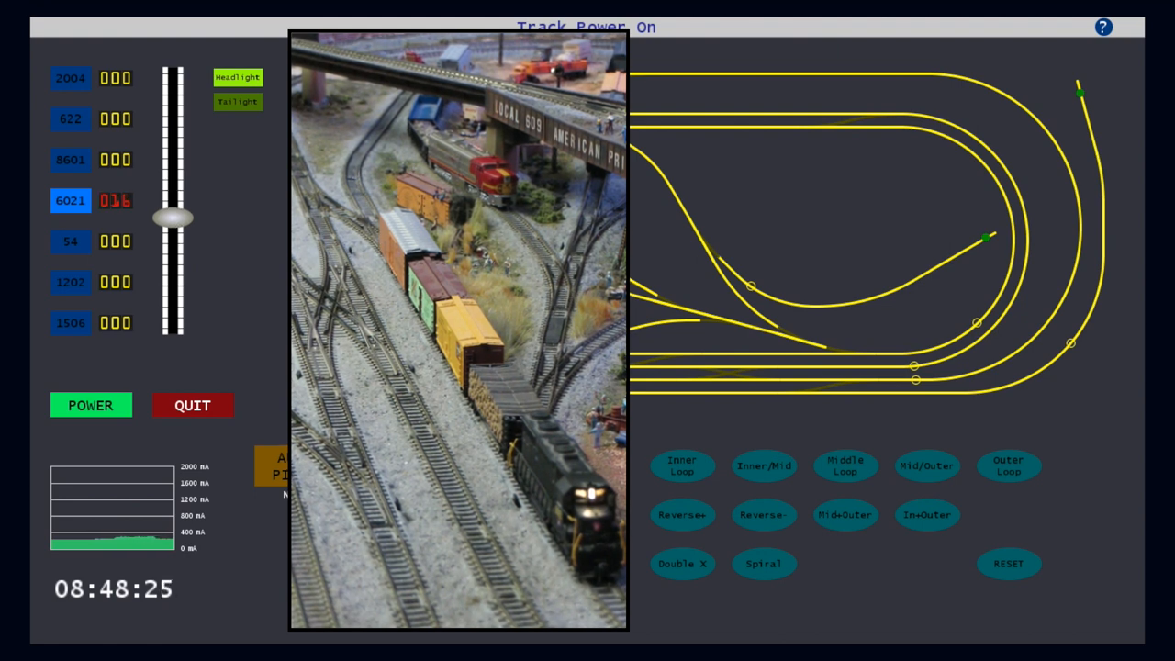
drag(172, 218, 172, 227)
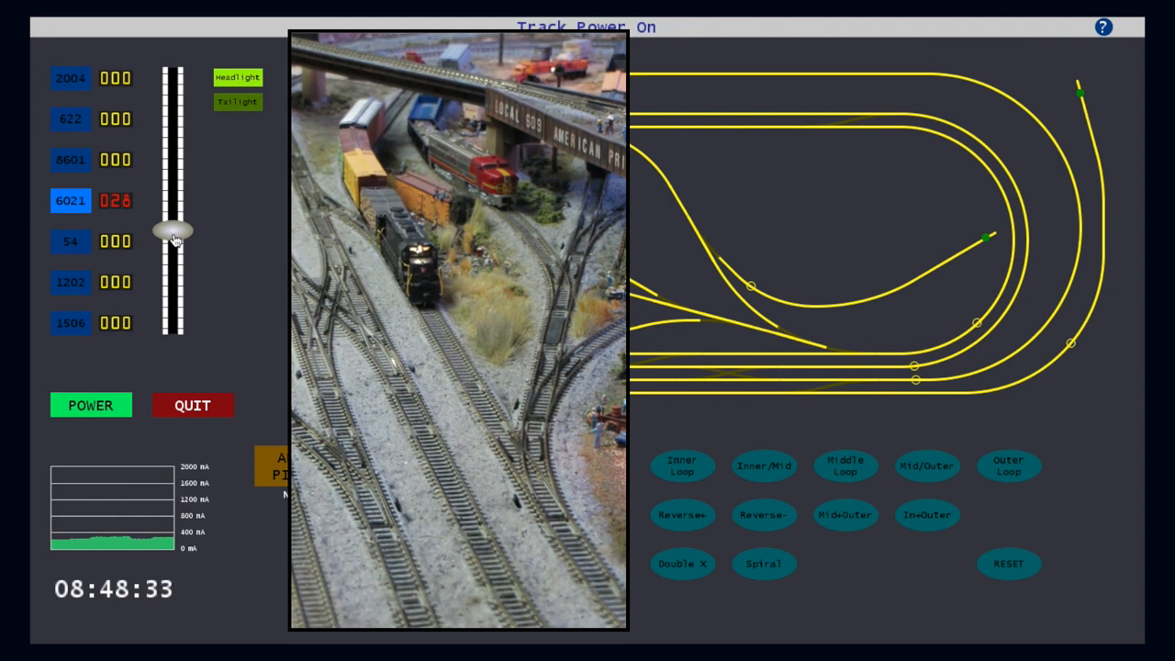
drag(175, 231, 175, 226)
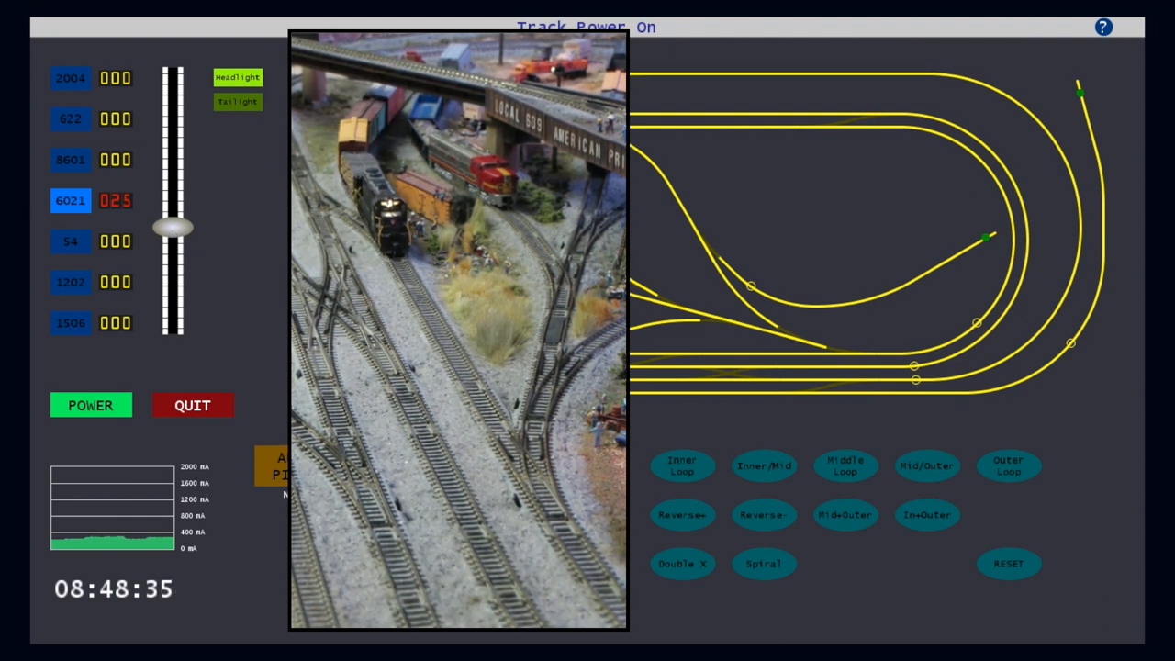
drag(173, 227, 173, 213)
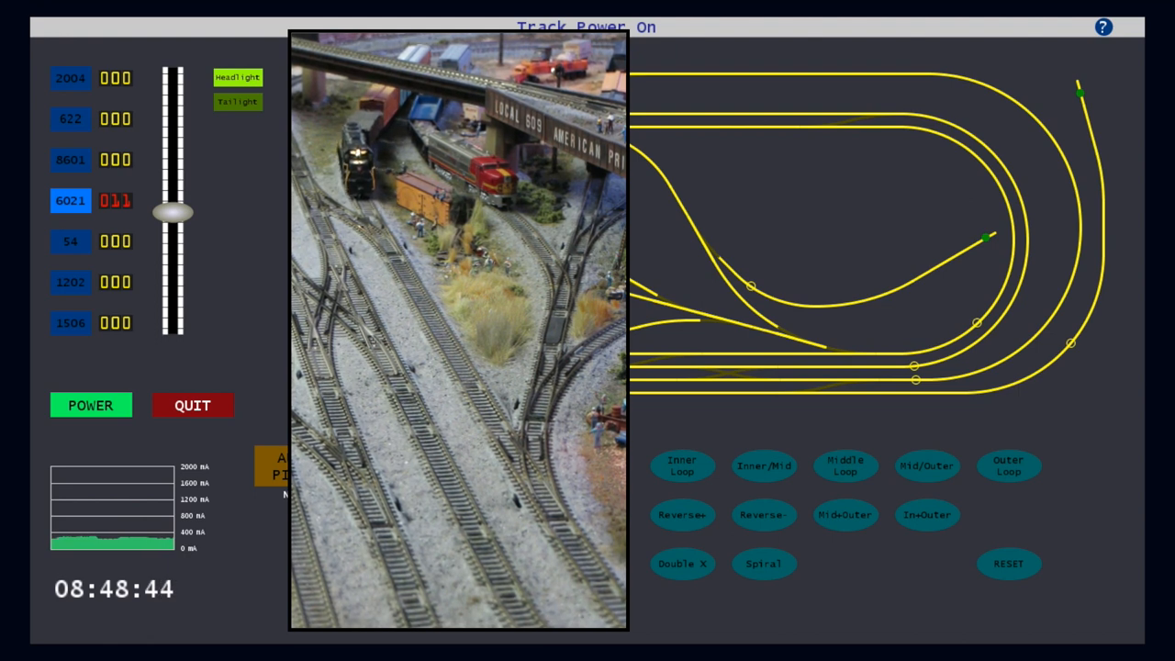
drag(172, 211, 173, 200)
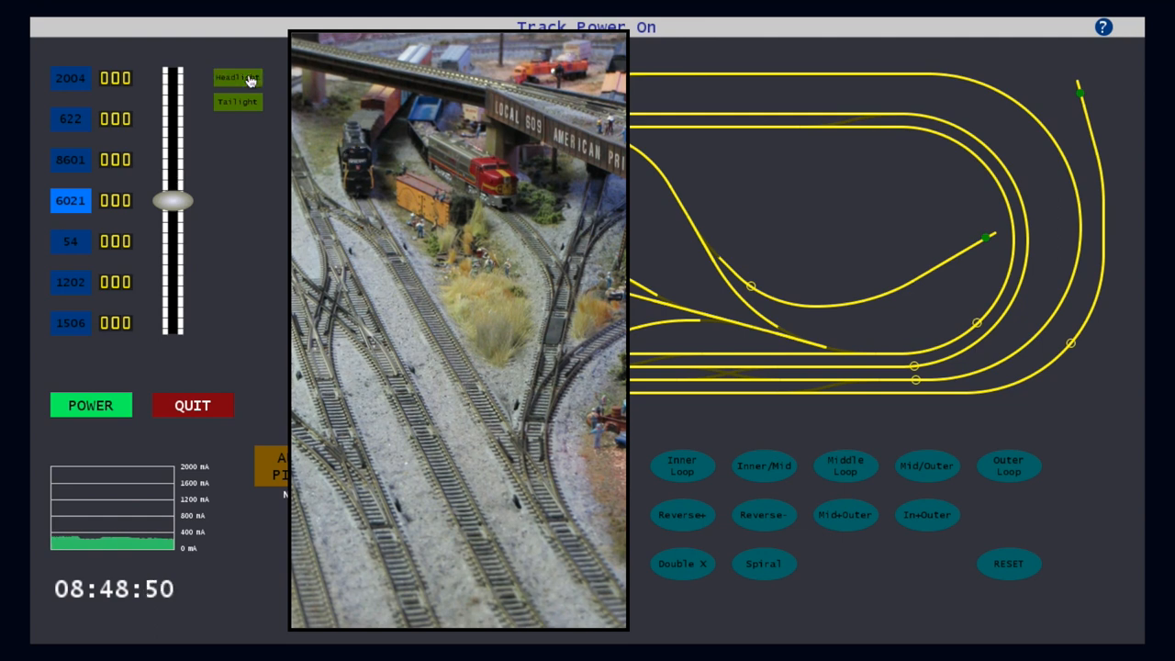
mouse_move(255, 177)
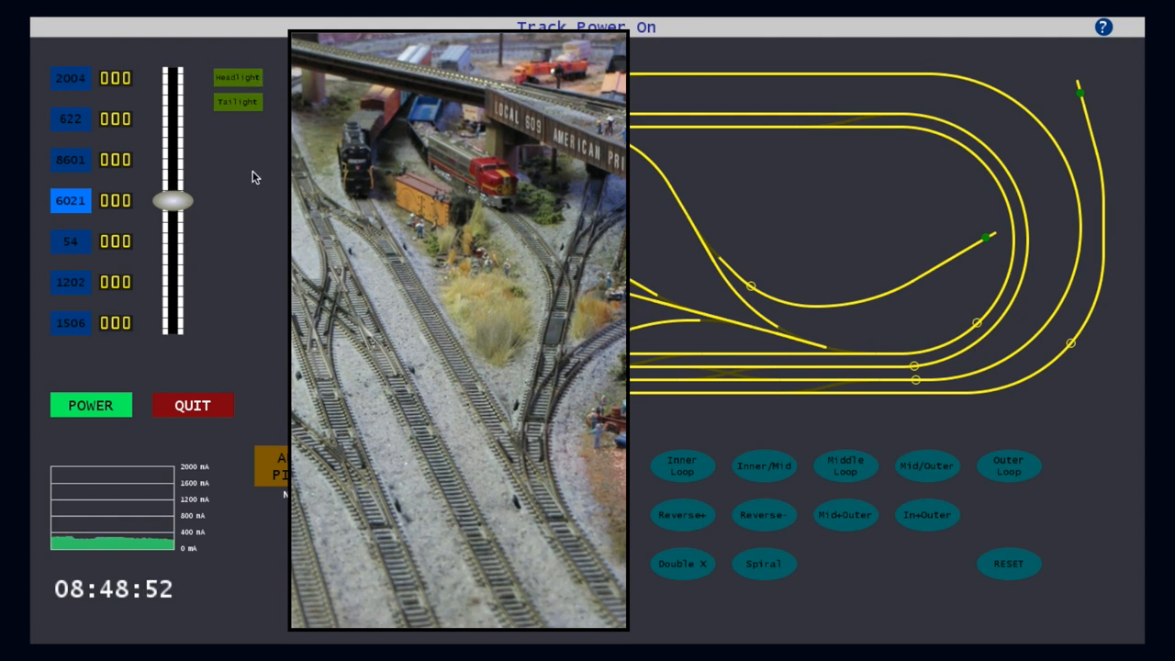
mouse_move(127, 221)
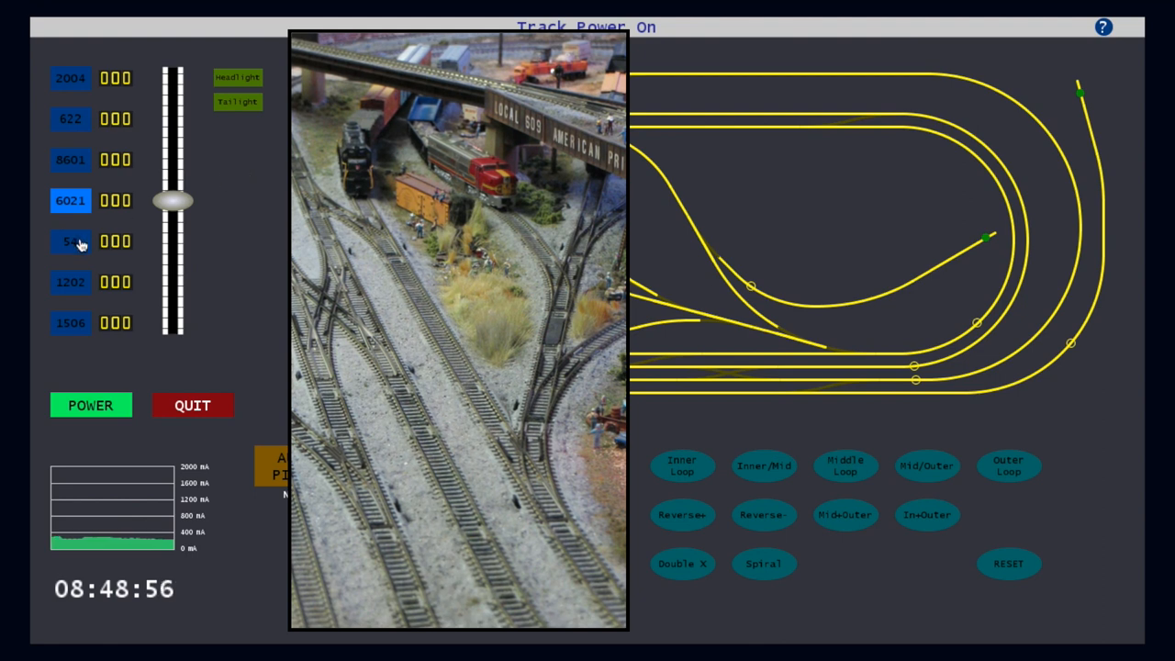
- Select cab 54, turn on its headlight and MARS light, and show its next function page
click(70, 242)
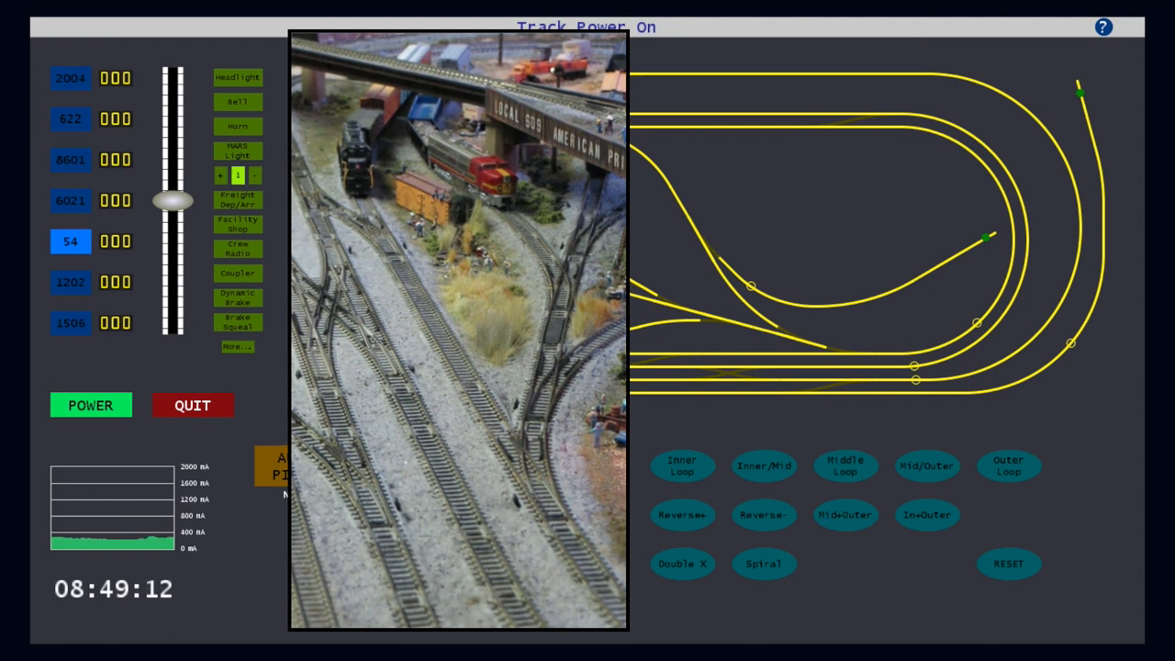
click(236, 77)
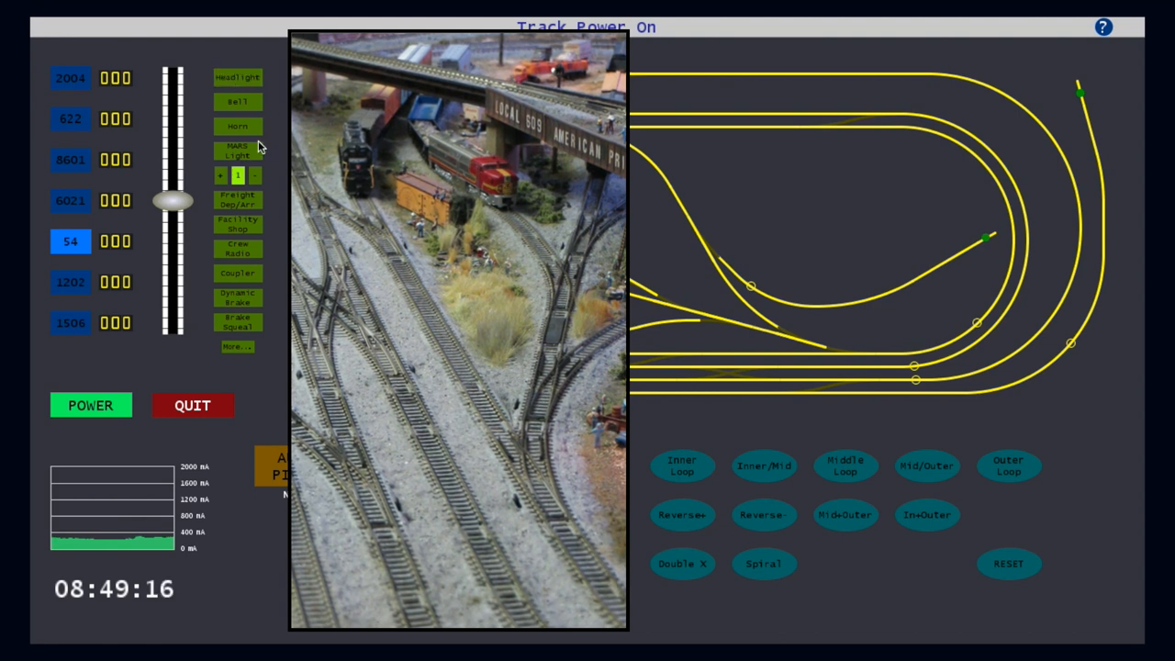
click(236, 151)
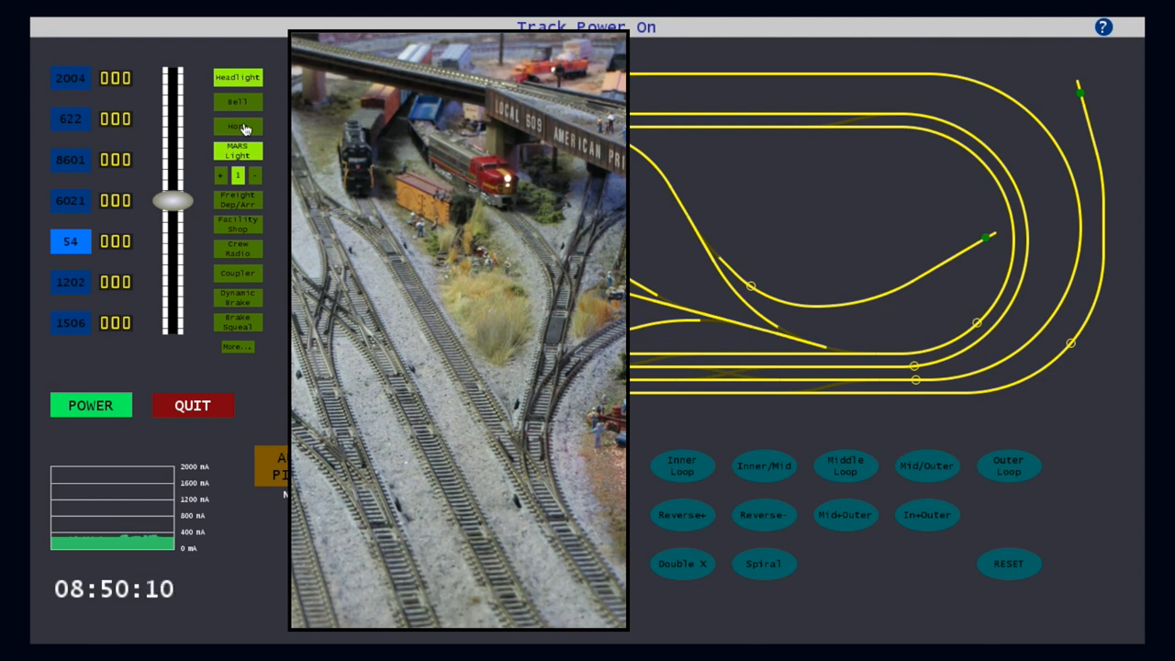
mouse_move(280, 269)
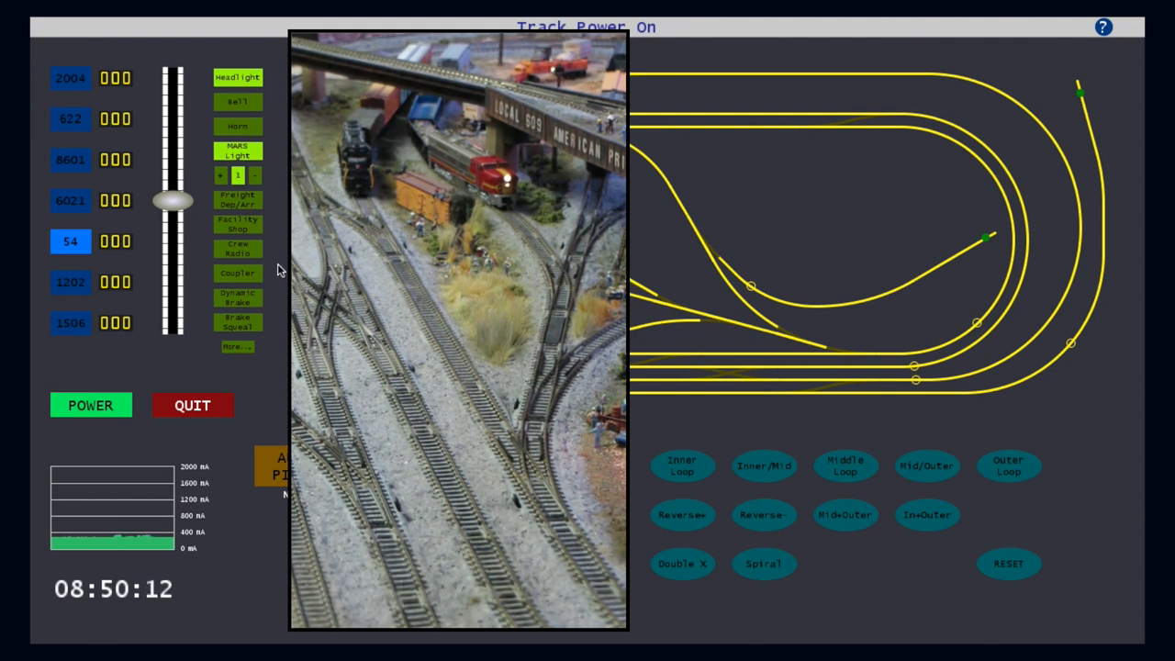
click(237, 346)
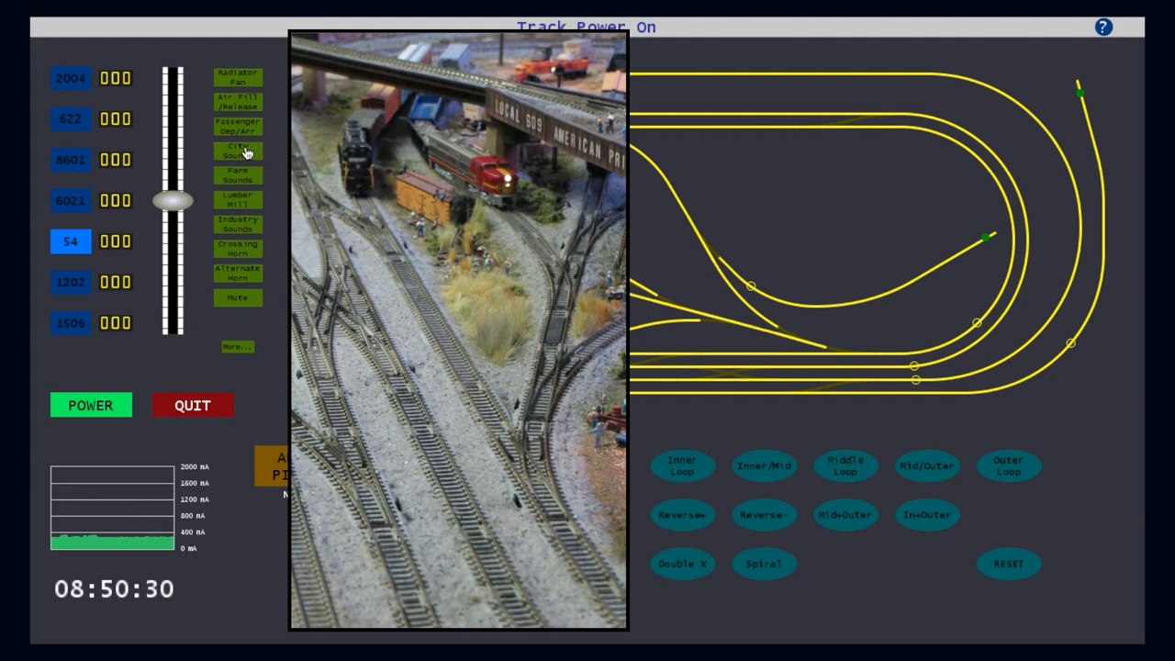
mouse_move(245, 205)
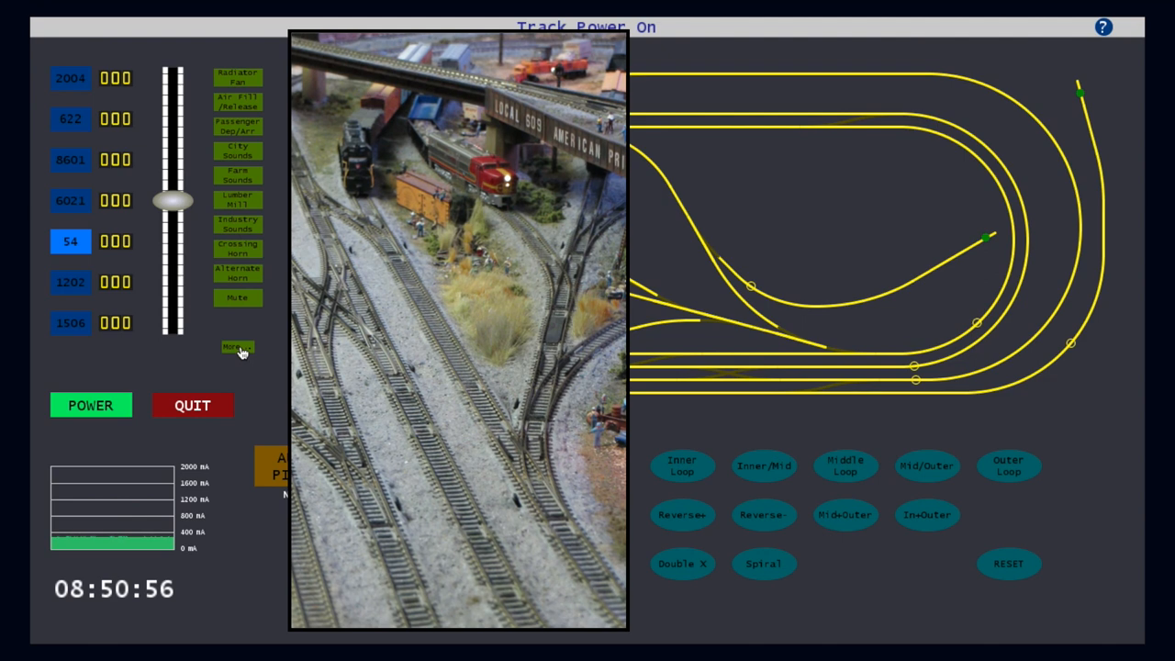
- Page past locomotive 54's second function set (Radiator Fan, City Sounds) to further functions
click(237, 349)
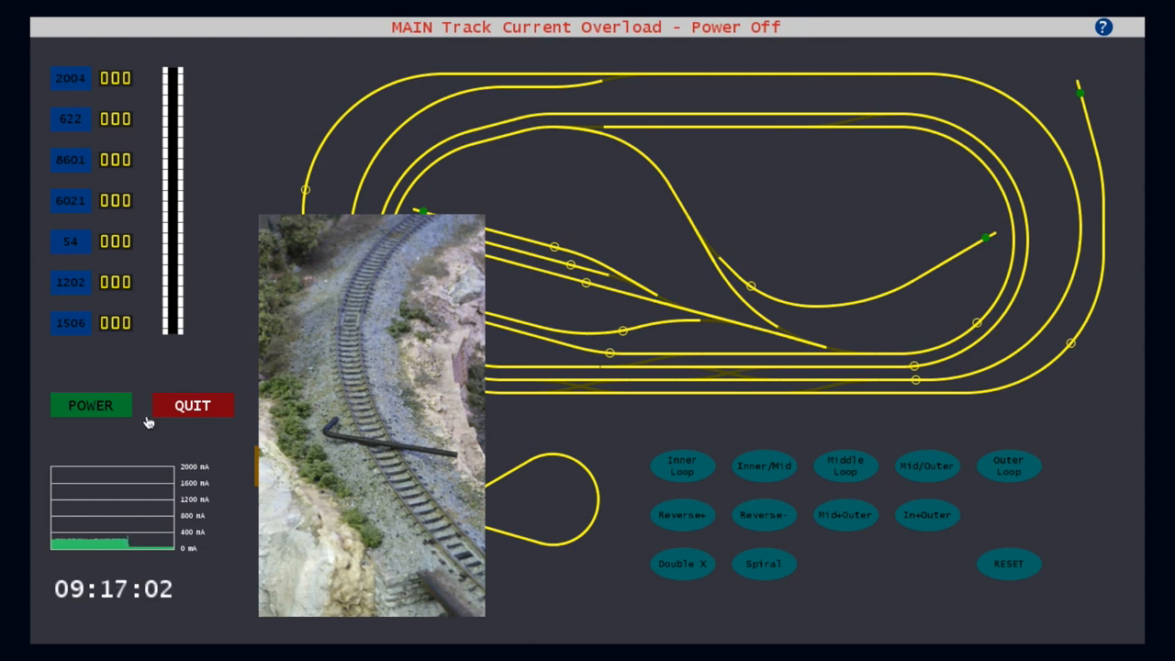
- Retry track power, switch it off, then turn it back on after clearing the short
click(90, 405)
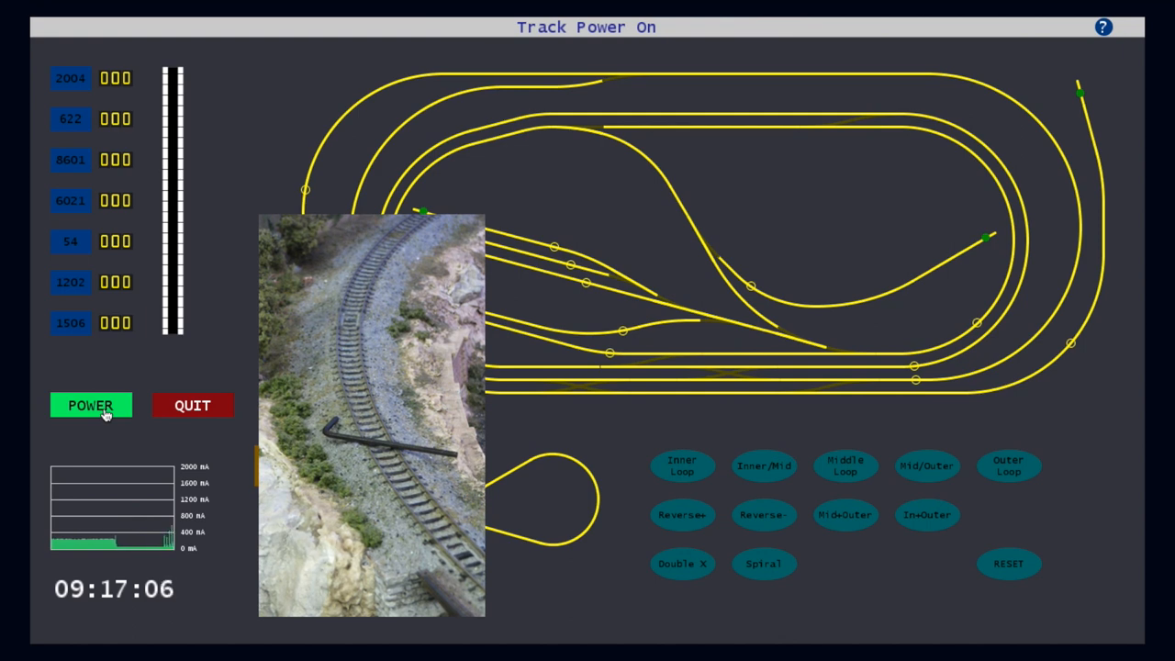
click(90, 405)
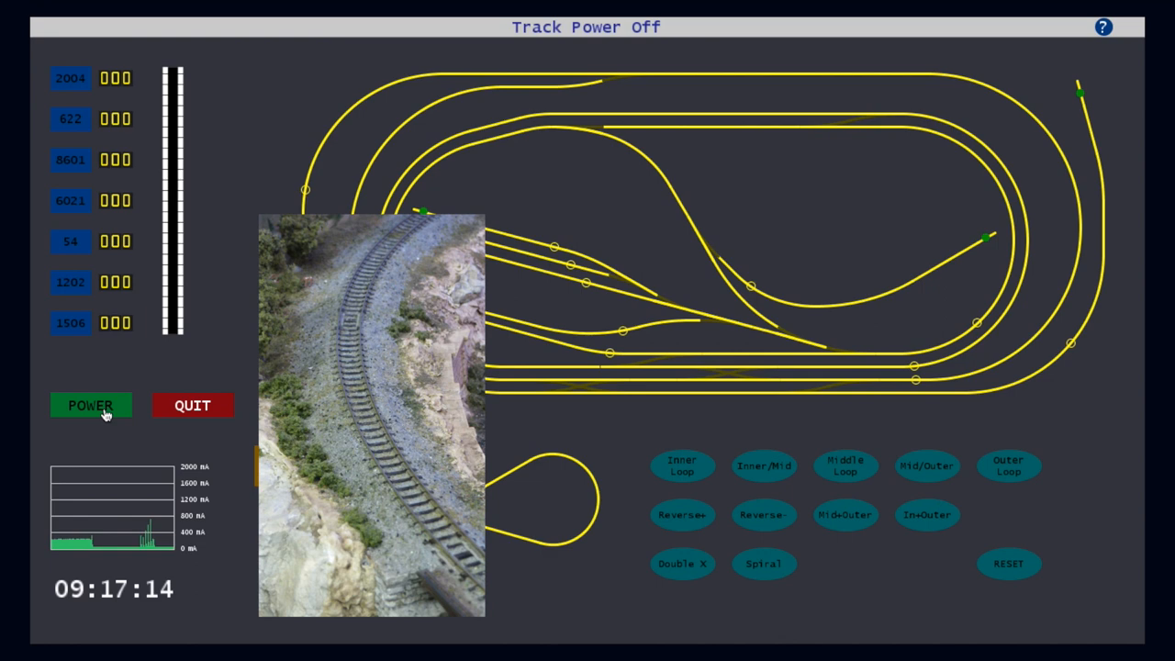
click(90, 405)
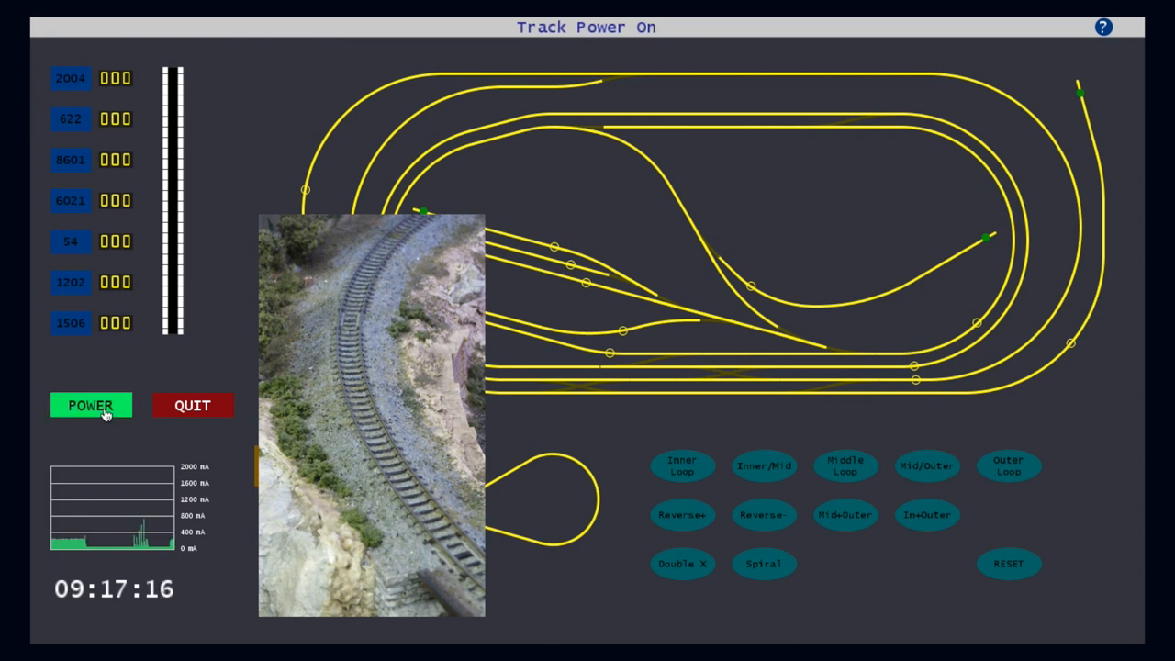